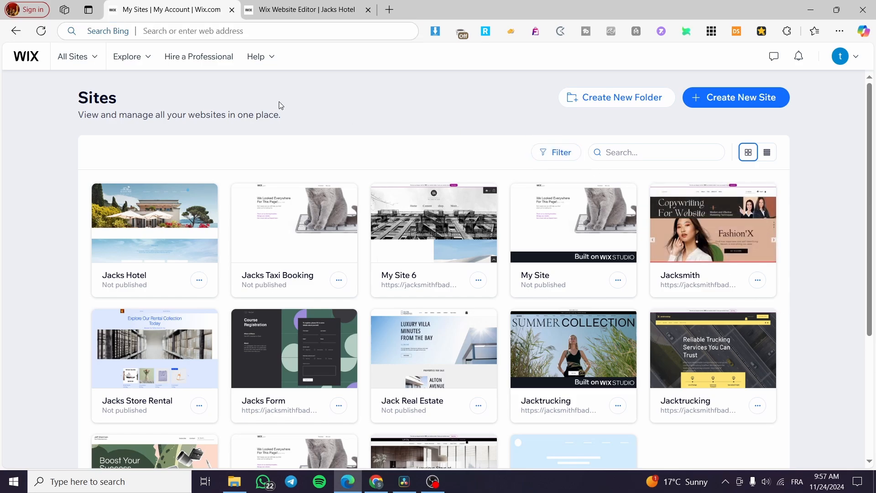
mouse_move(830, 217)
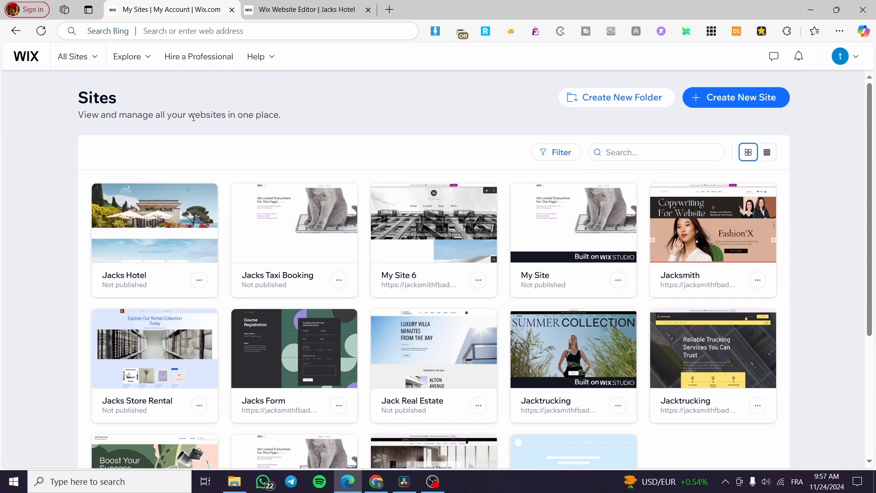
mouse_move(26, 57)
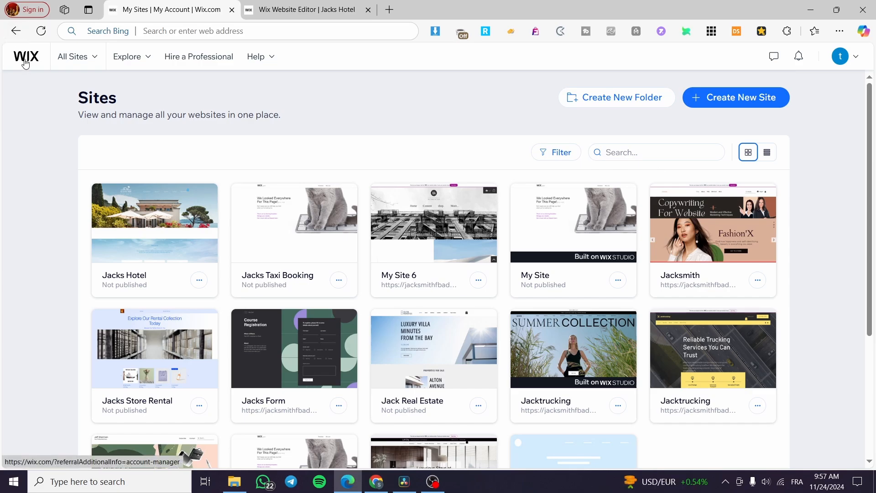
mouse_move(848, 154)
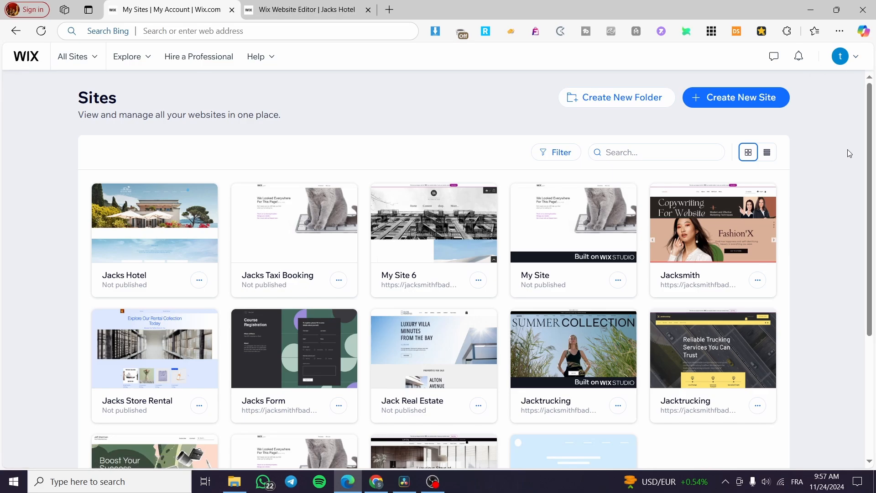
mouse_move(289, 65)
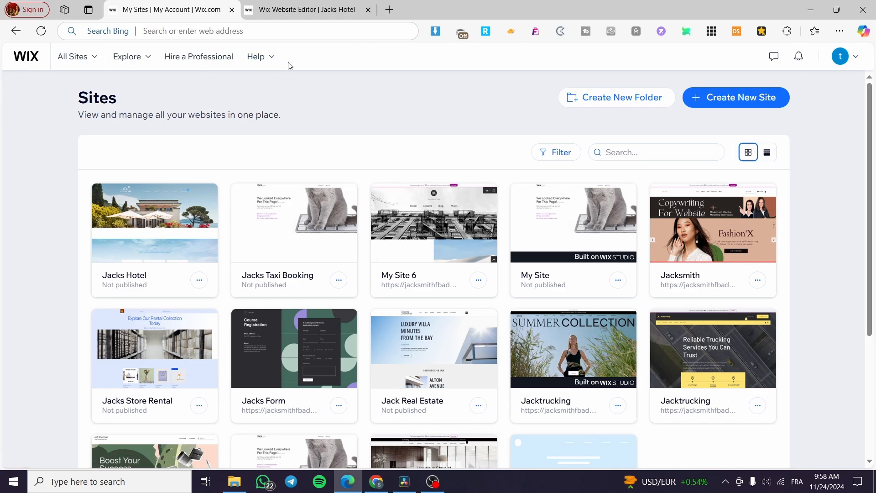
mouse_move(273, 106)
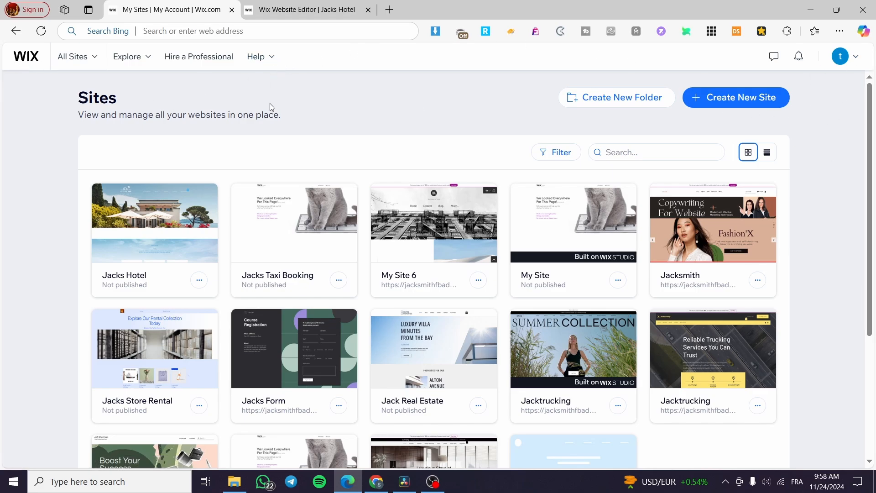
mouse_move(407, 135)
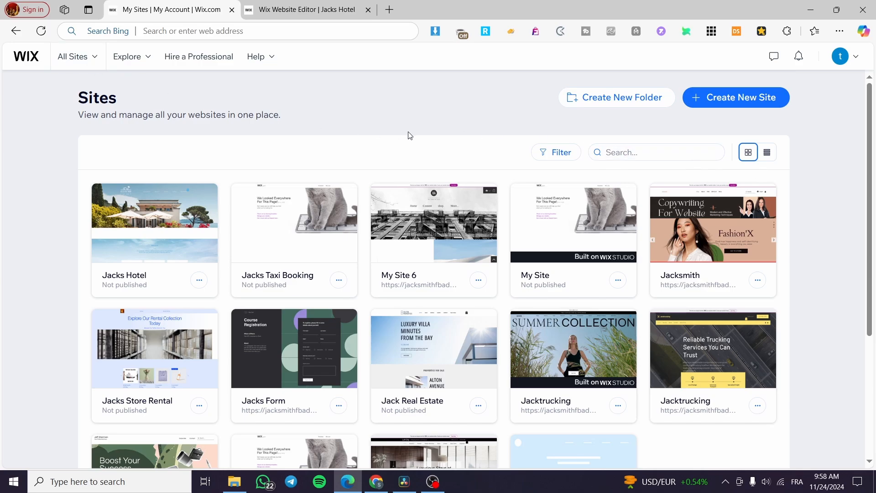
Open the Jacks Hotel site dashboard and go to its Home overview.
scroll("down", 3)
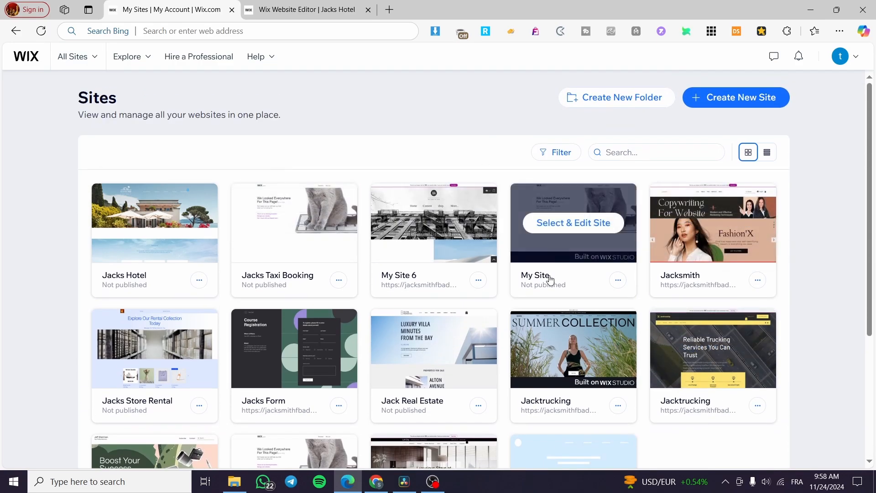
mouse_move(810, 353)
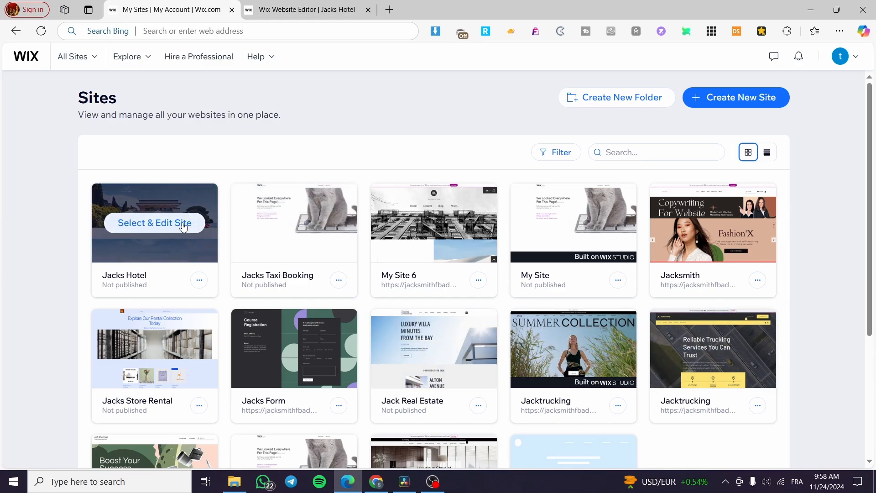
left_click(154, 223)
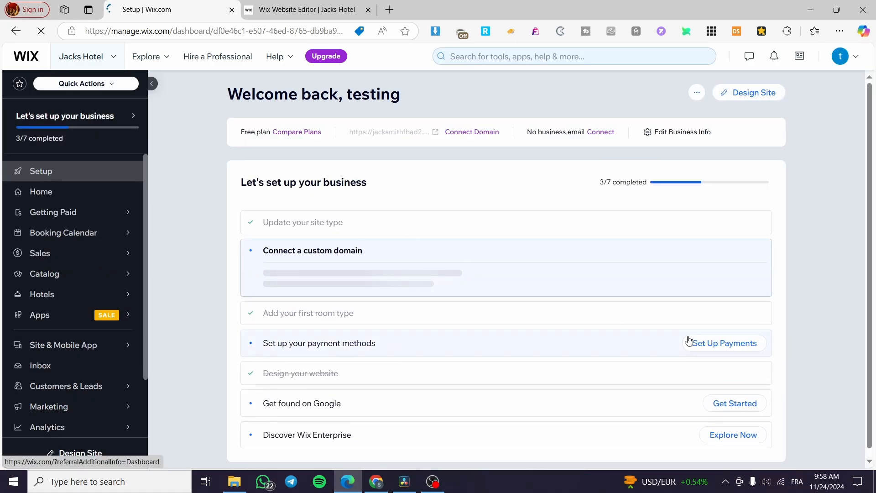
left_click(313, 250)
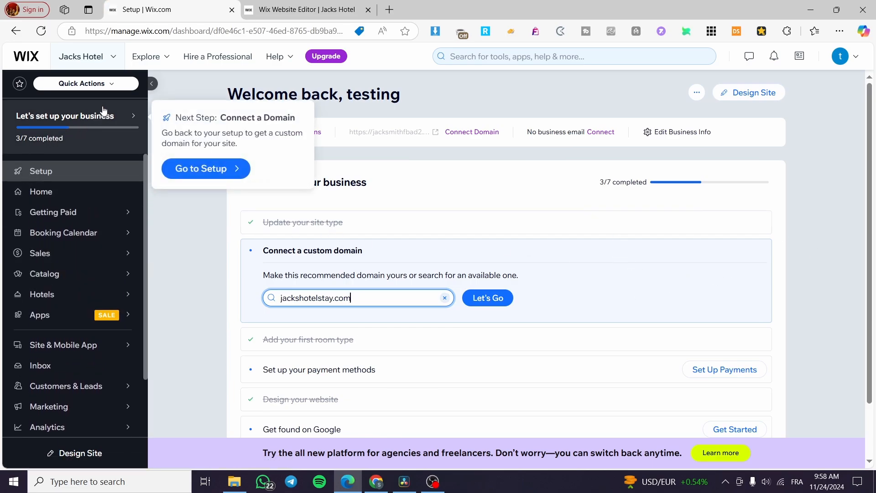
mouse_move(39, 243)
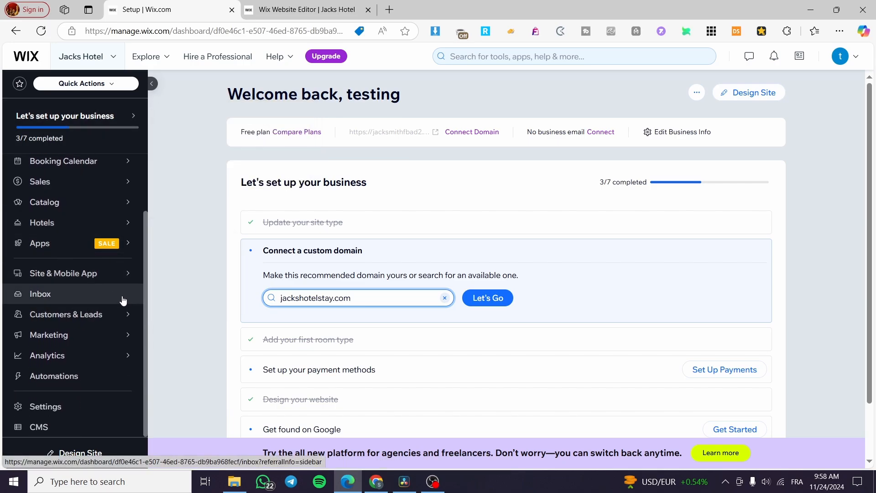
mouse_move(816, 290)
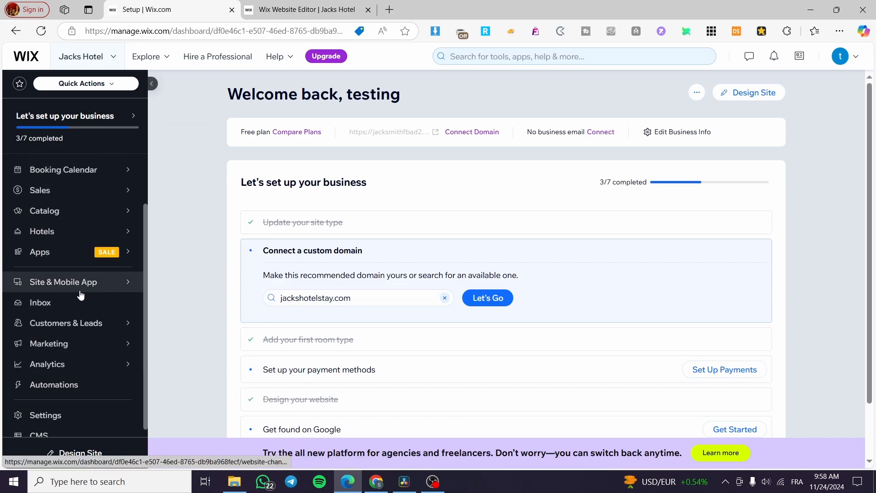
mouse_move(39, 180)
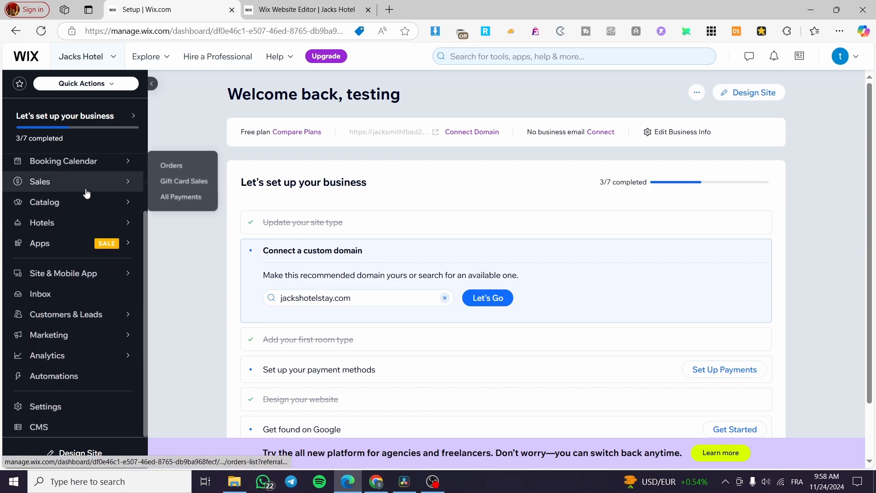
left_click(40, 192)
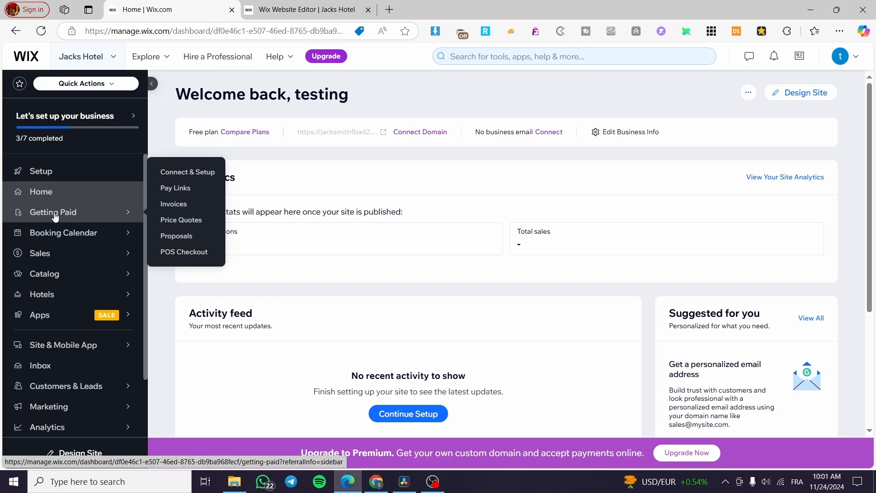
Go to Getting Paid > Invoices to reach the send-invoices introduction.
left_click(187, 171)
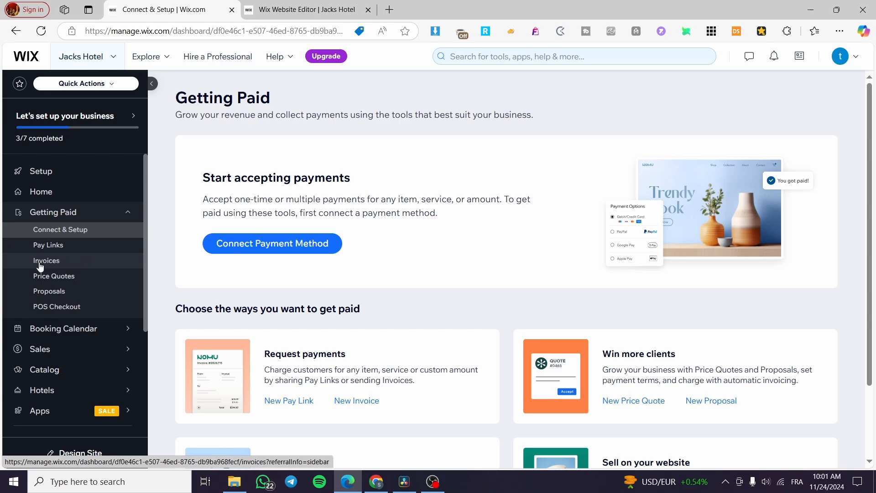
mouse_move(49, 244)
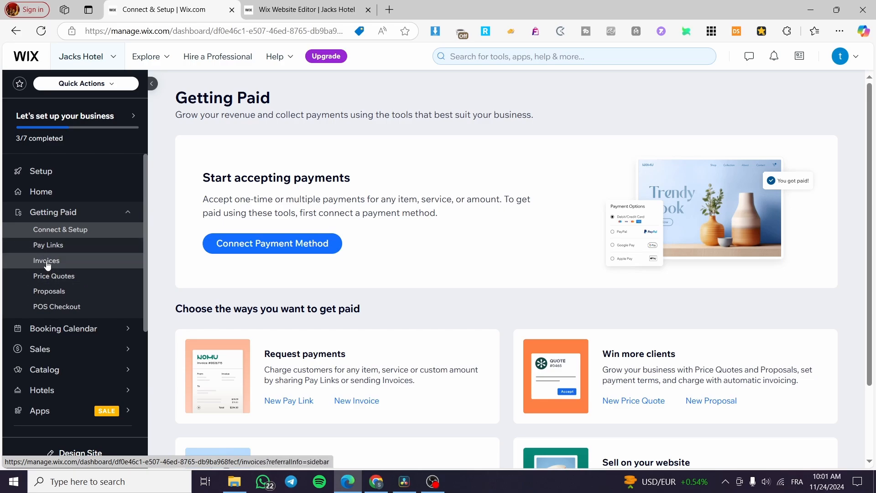
left_click(47, 260)
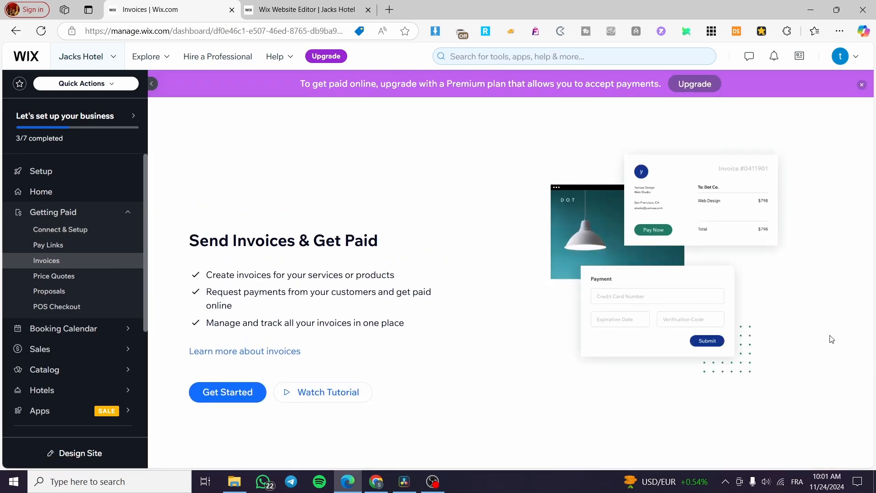
mouse_move(428, 267)
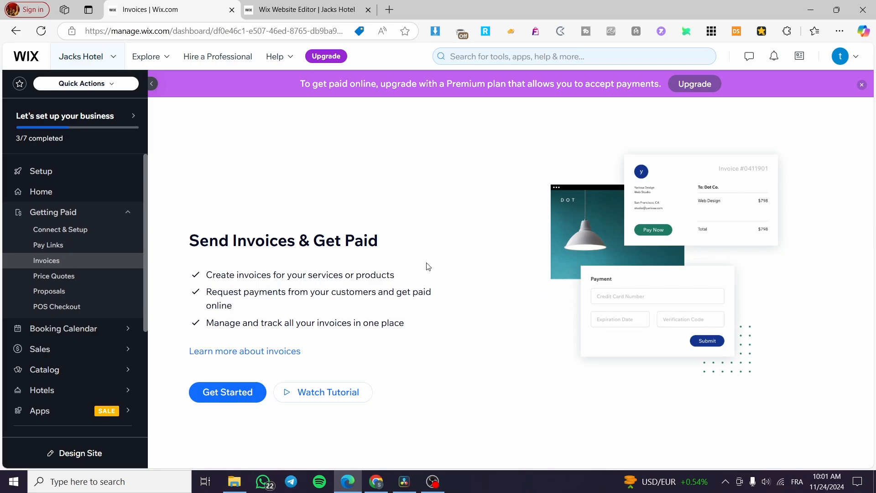
mouse_move(524, 395)
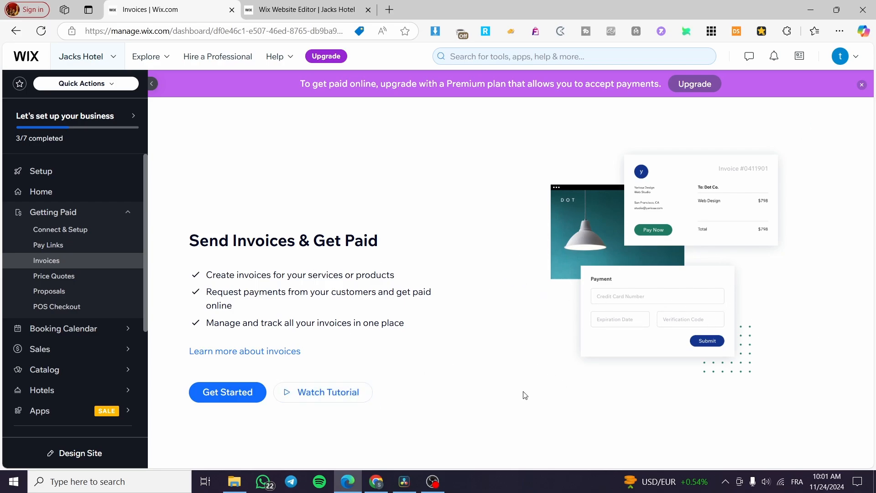
mouse_move(491, 422)
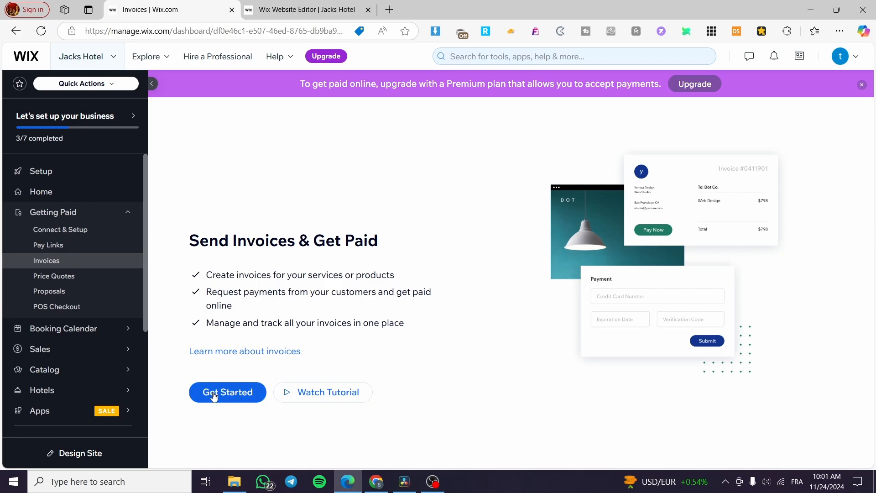
left_click(228, 392)
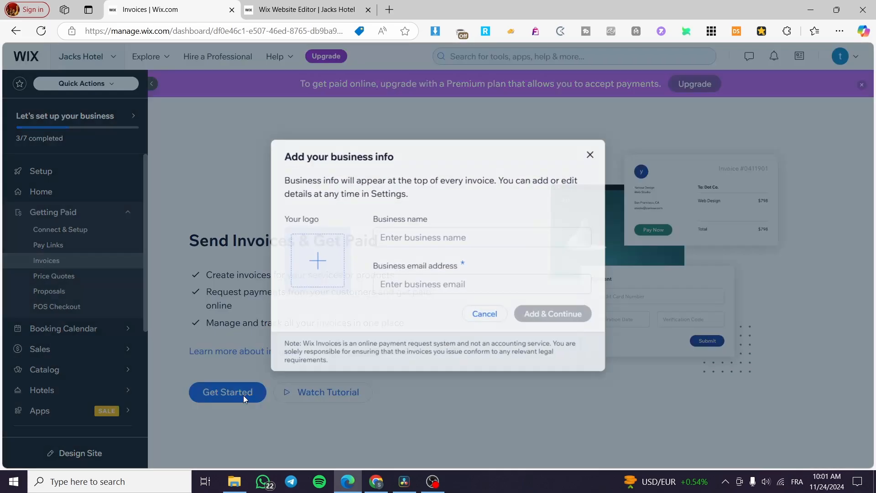
type("Jacks Hotel")
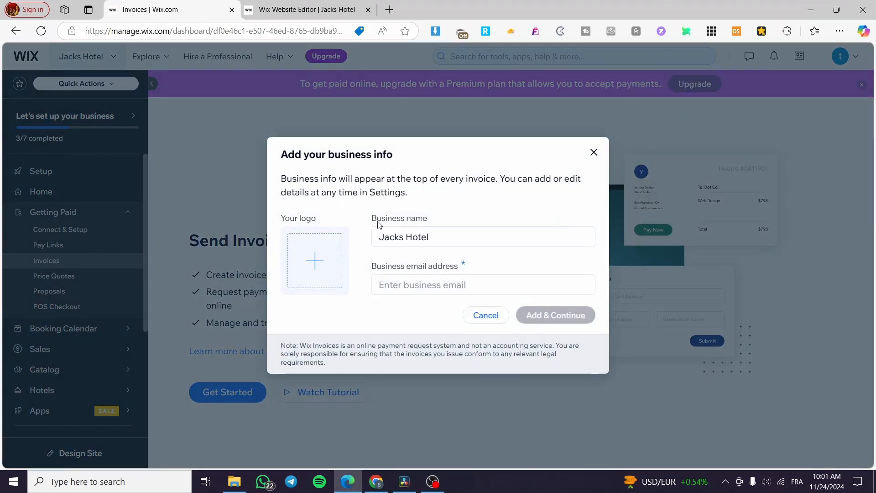
mouse_move(314, 260)
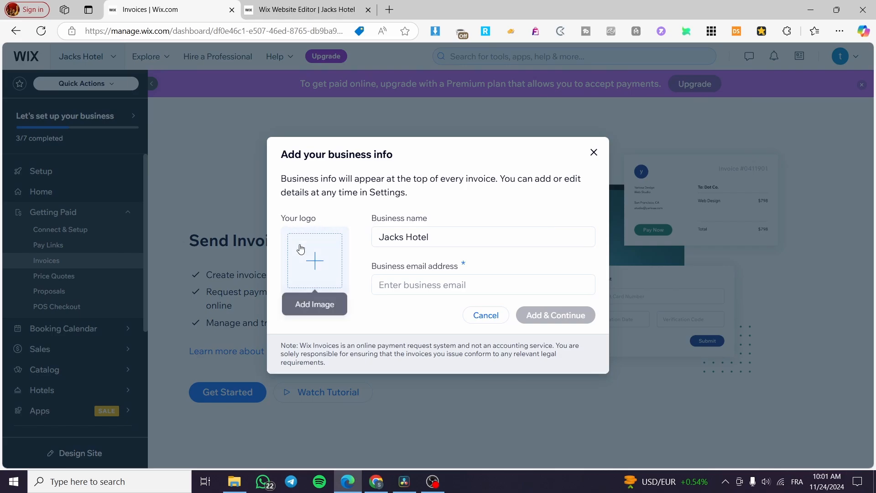
mouse_move(524, 266)
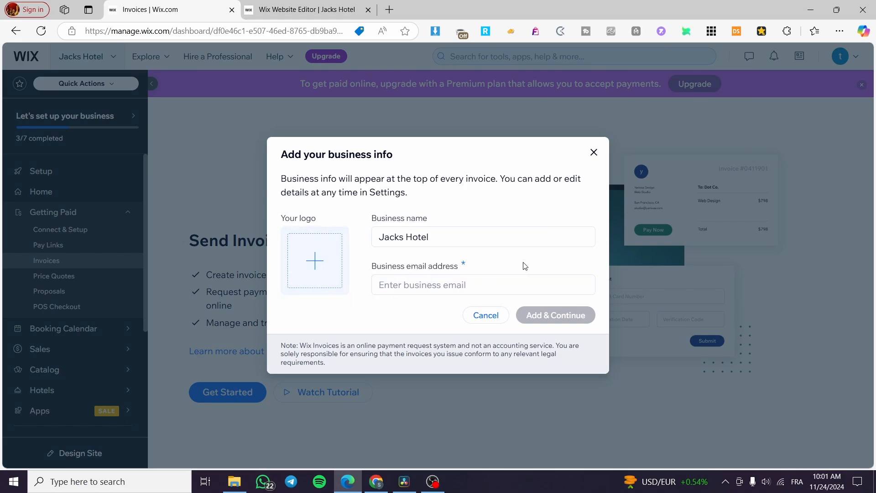
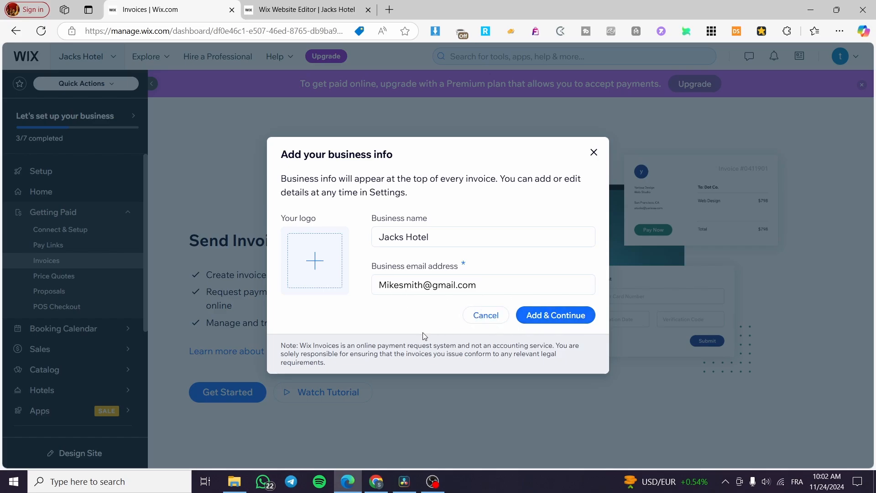
mouse_move(563, 310)
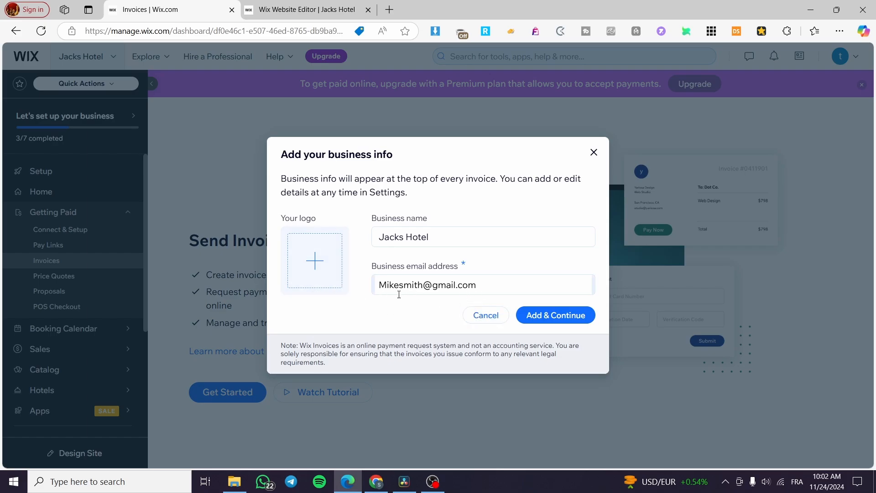
mouse_move(428, 304)
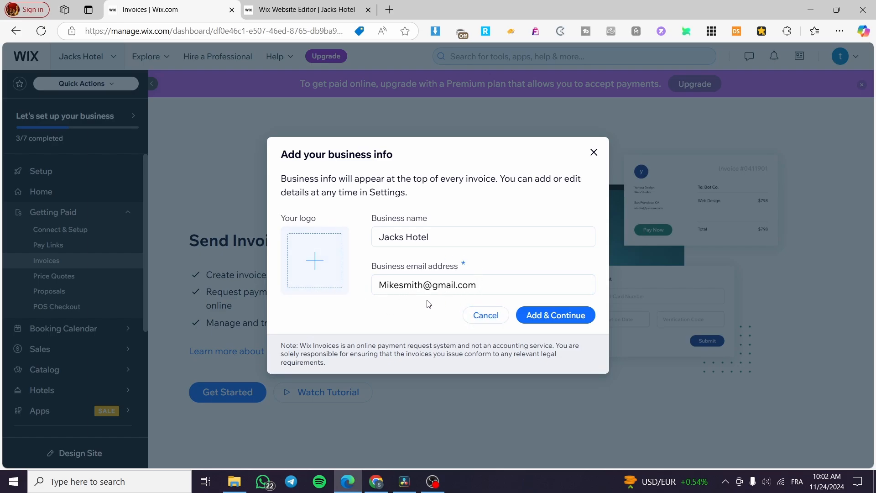
mouse_move(582, 326)
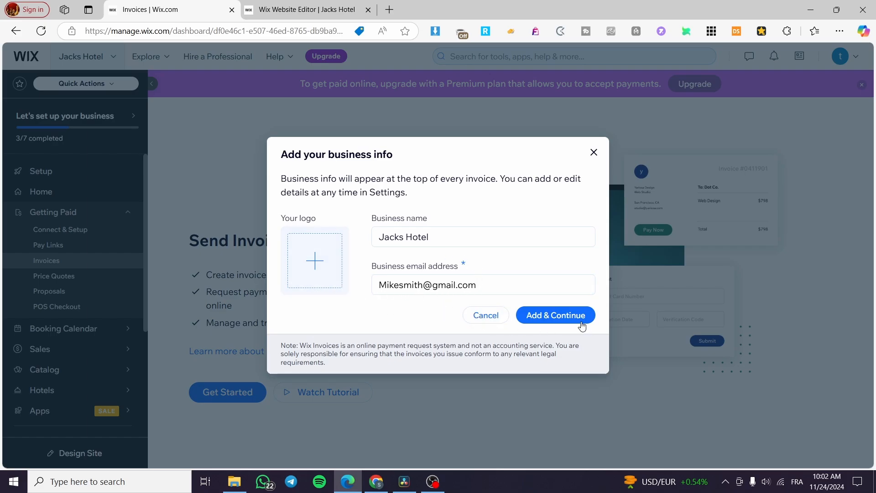
left_click(554, 315)
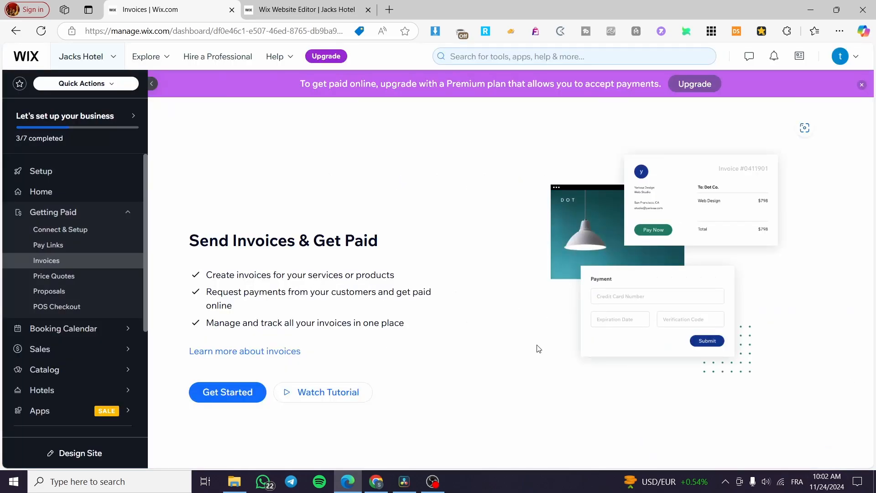
Start a new draft invoice with 'testing account' chosen as the customer.
left_click(228, 391)
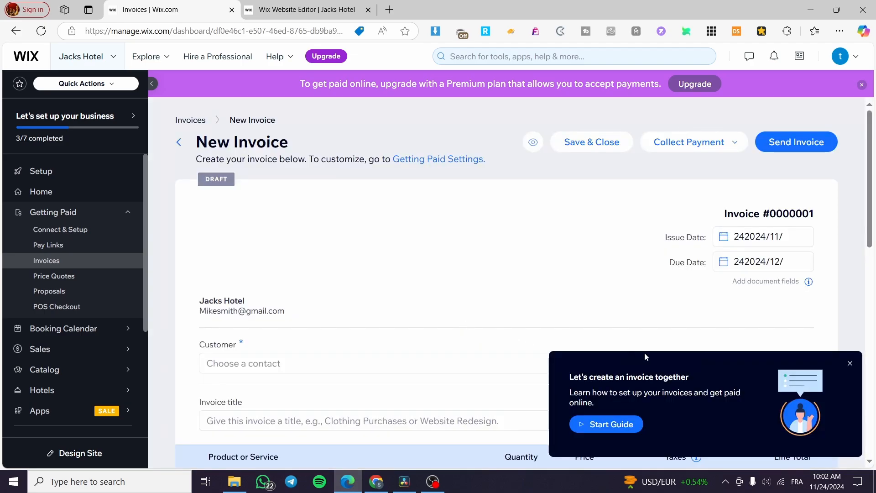
mouse_move(498, 170)
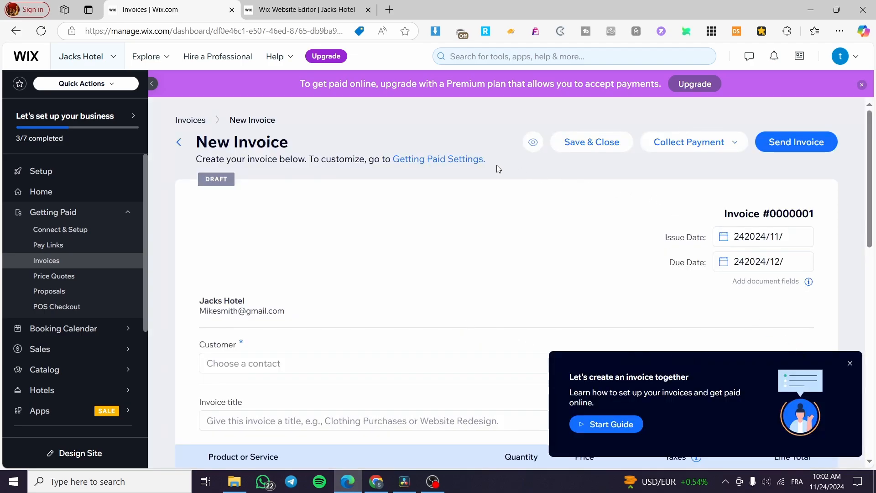
mouse_move(850, 364)
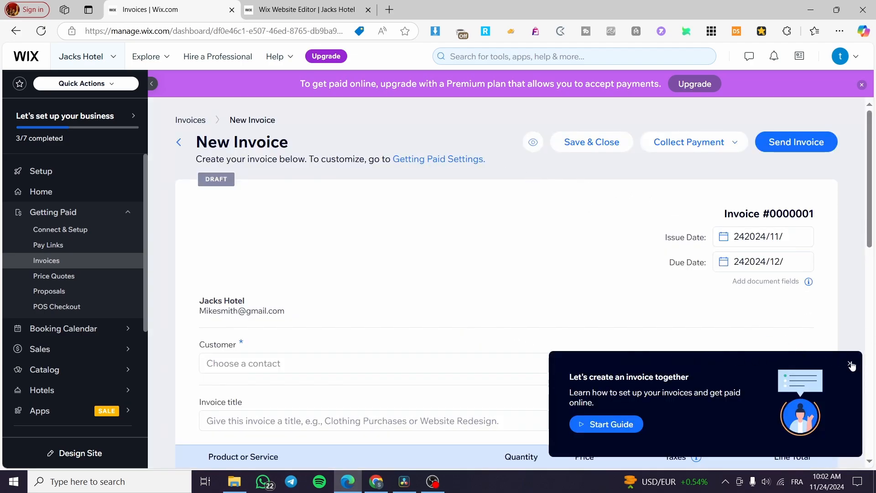
left_click(850, 364)
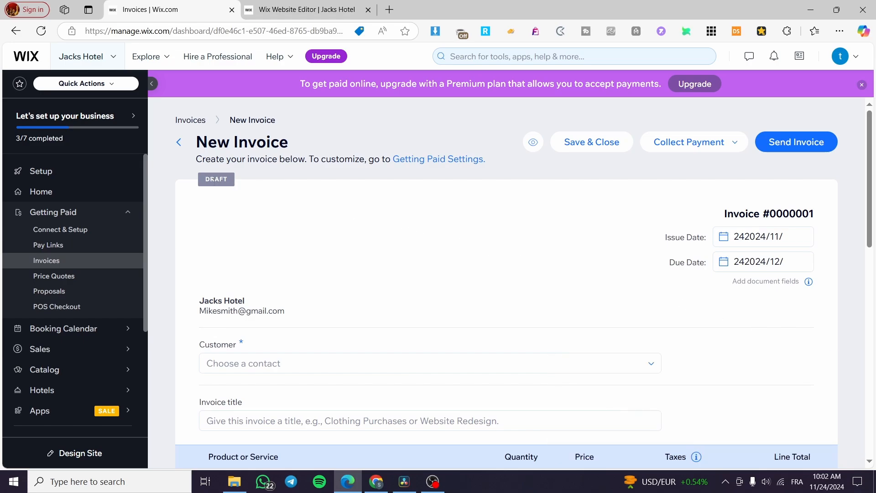
scroll("down", 3)
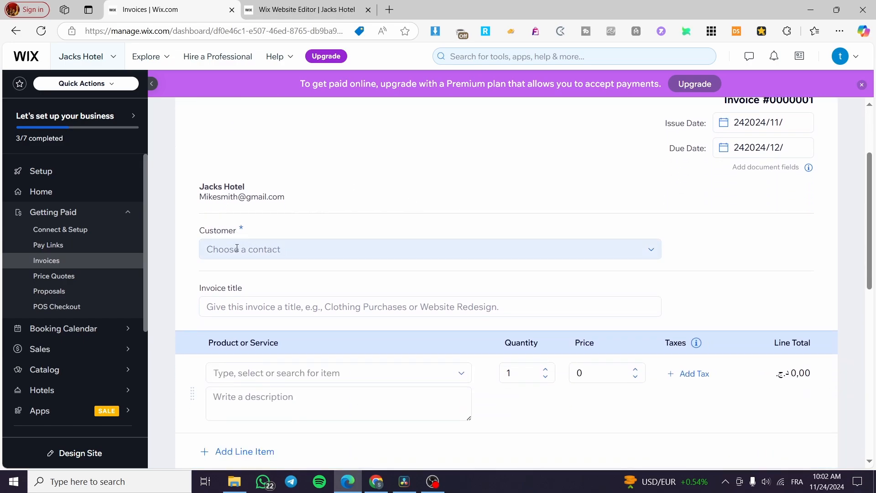
left_click(430, 248)
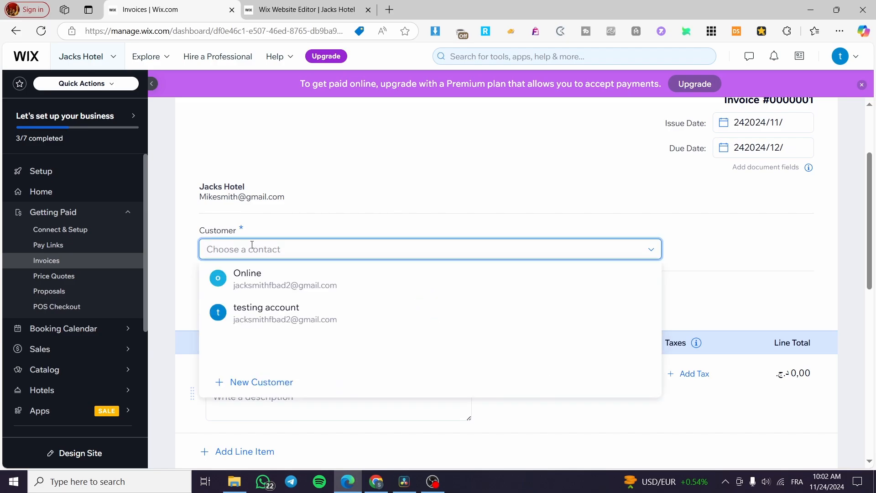
left_click(266, 313)
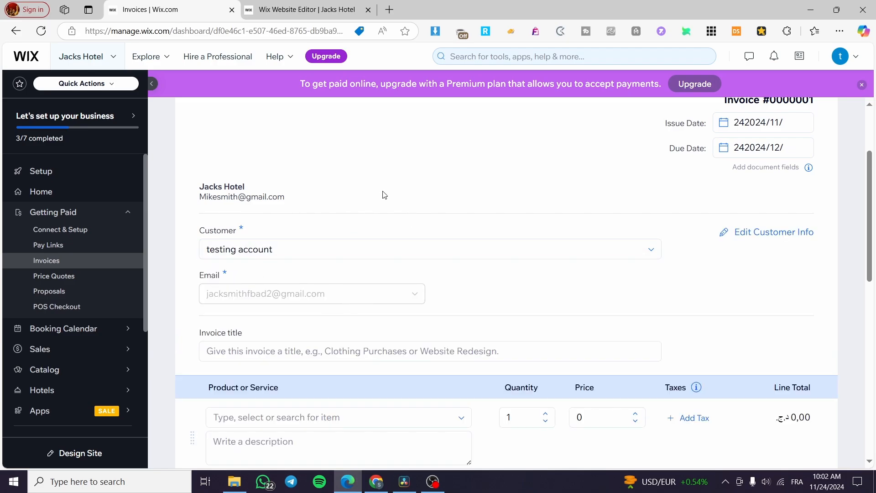
mouse_move(271, 233)
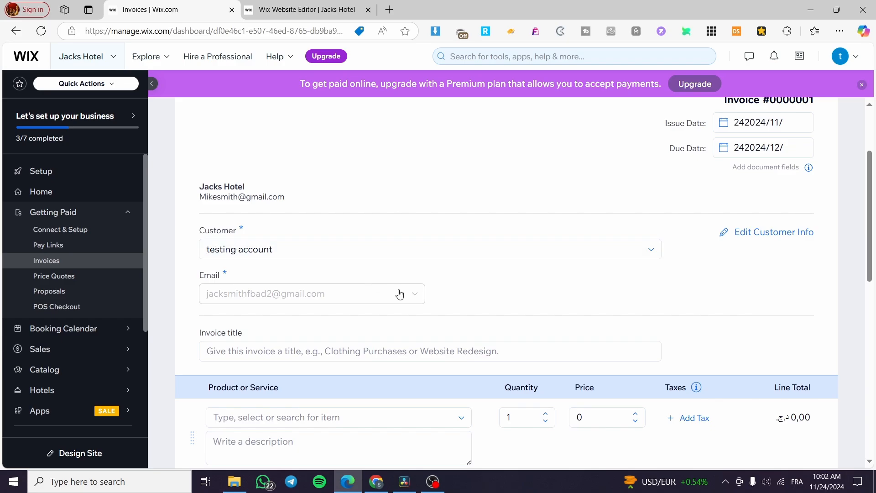
mouse_move(320, 301)
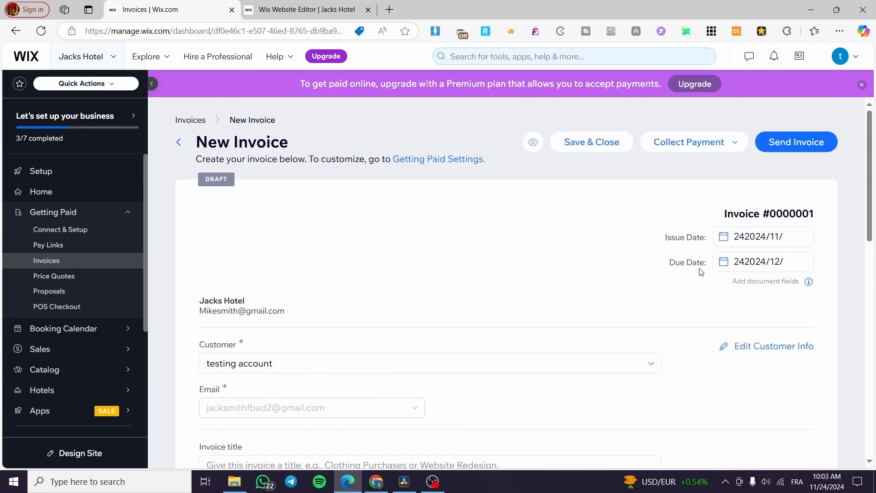
mouse_move(442, 289)
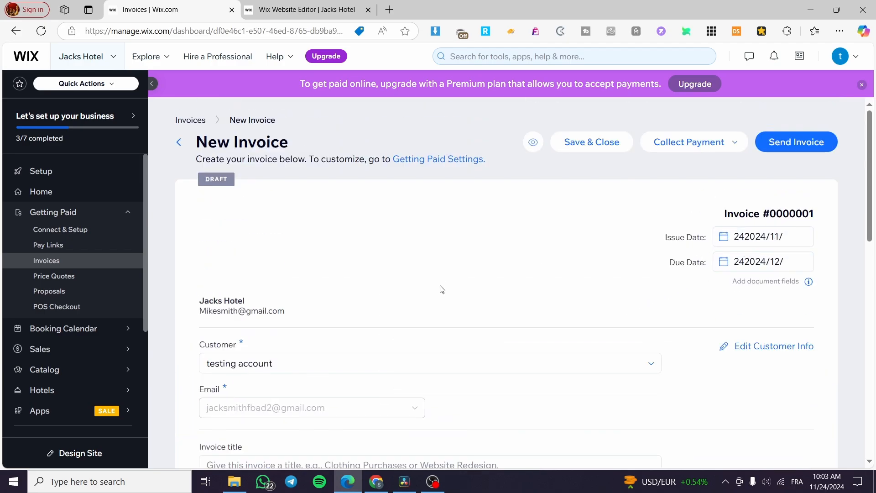
scroll("down", 3)
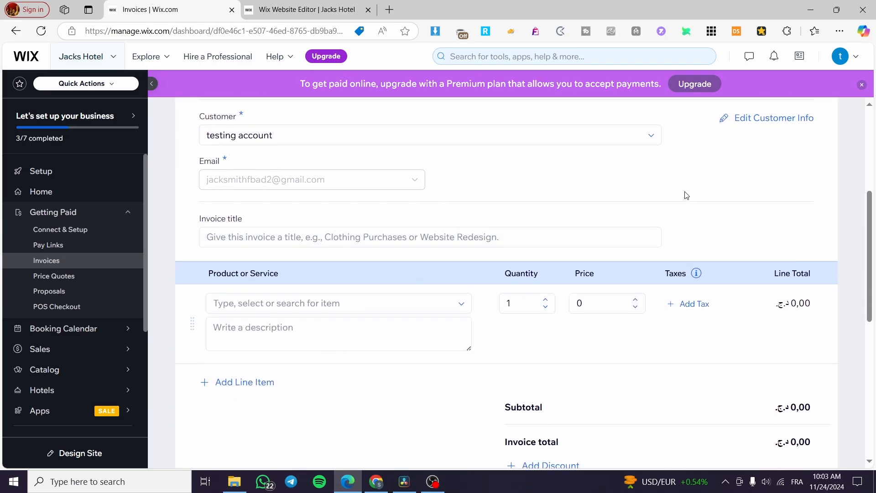
mouse_move(245, 289)
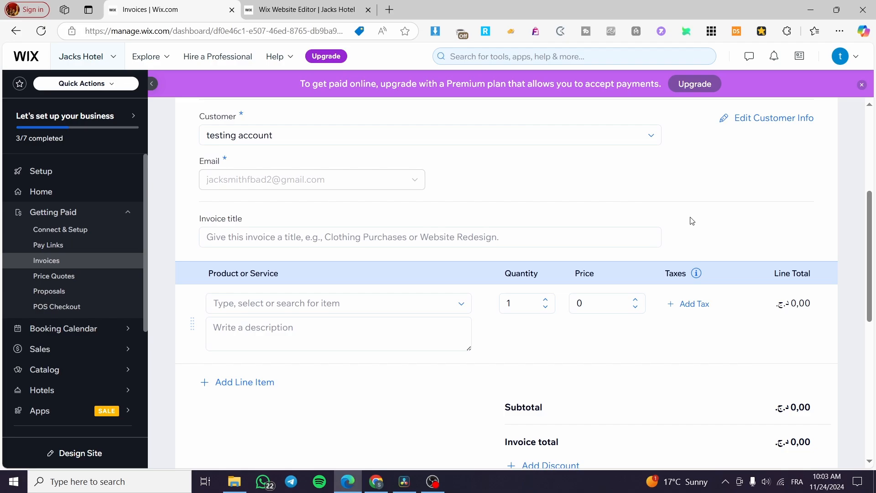
left_click(430, 238)
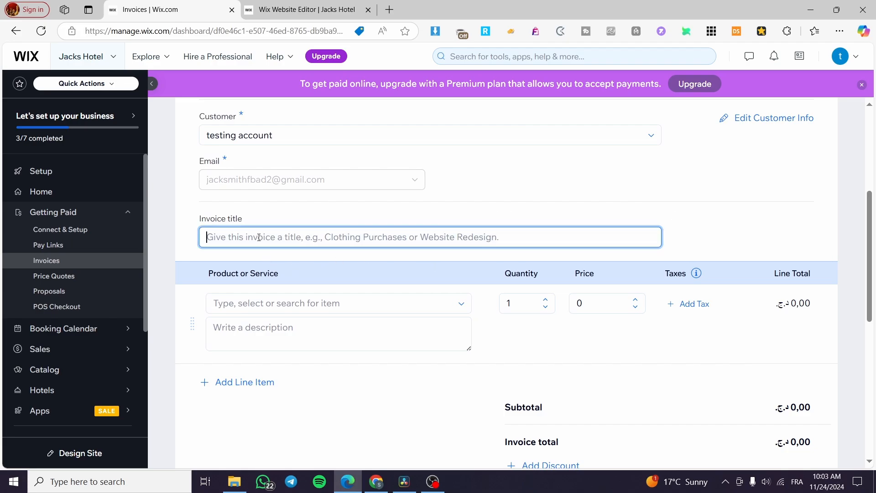
Title the draft invoice 'Extra Room Service'.
type("Room")
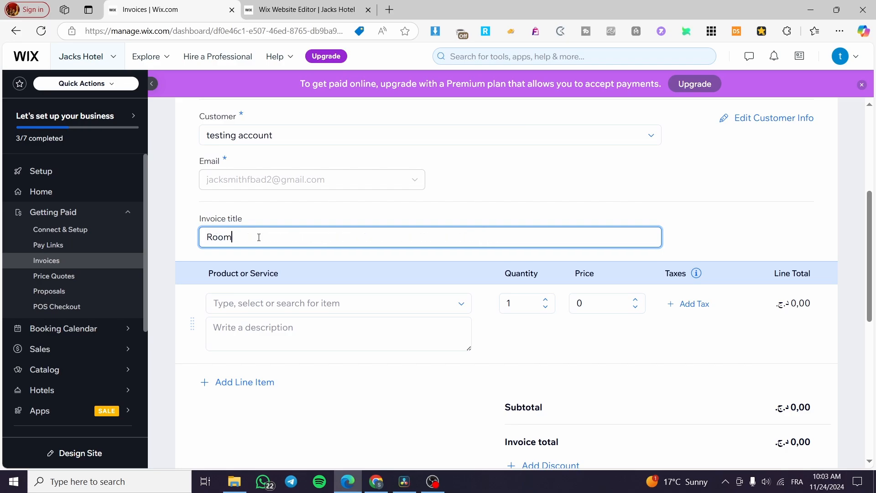
type("Service")
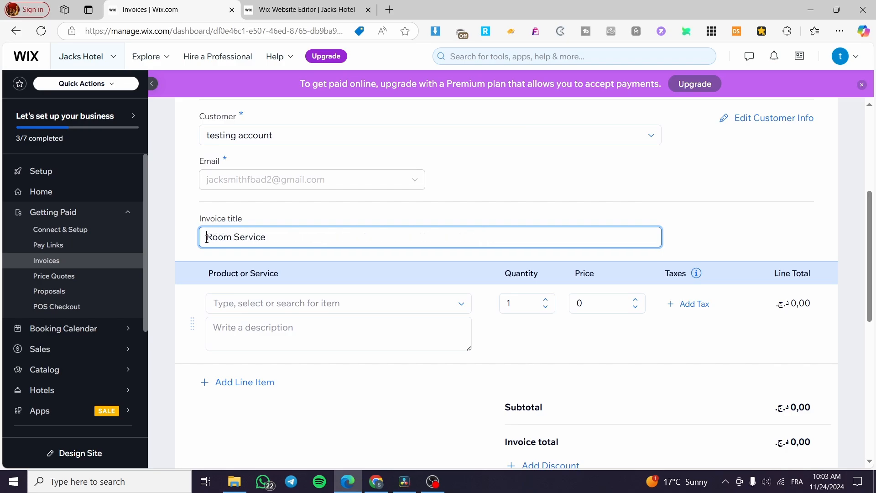
type("Exr")
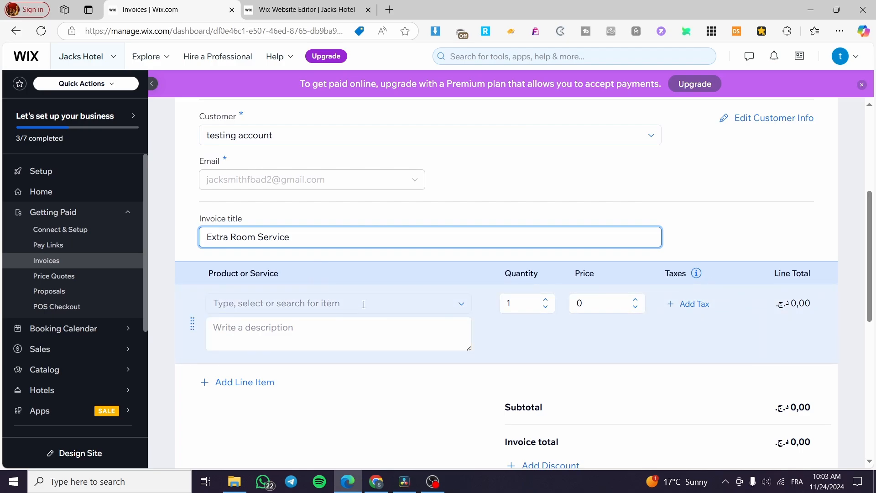
left_click(335, 303)
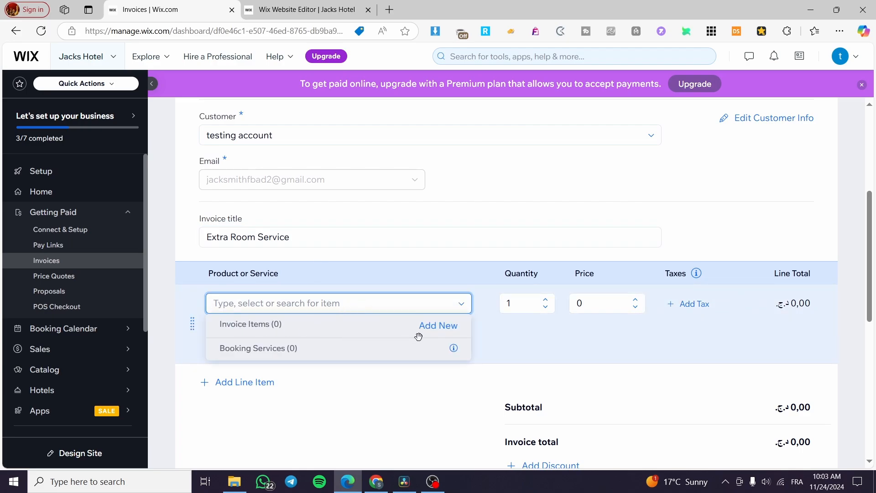
Create a new item 'Extra Service' priced 120 and add it as the first line item.
left_click(438, 325)
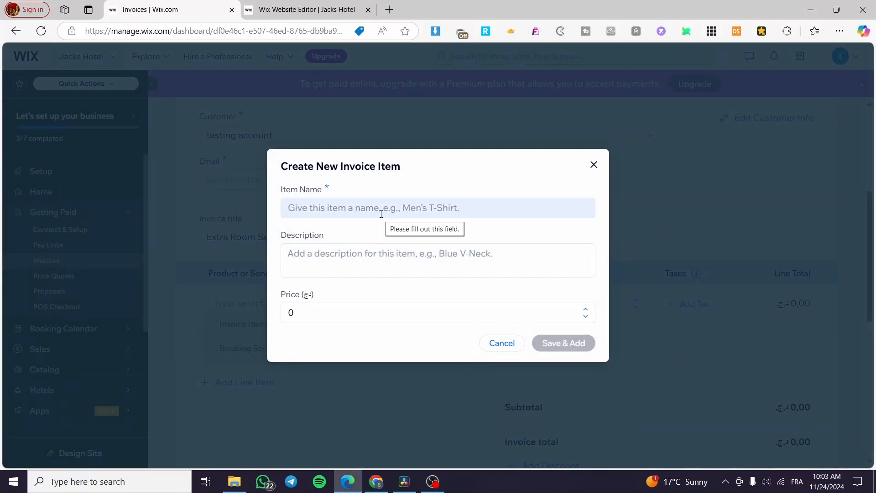
left_click(437, 207)
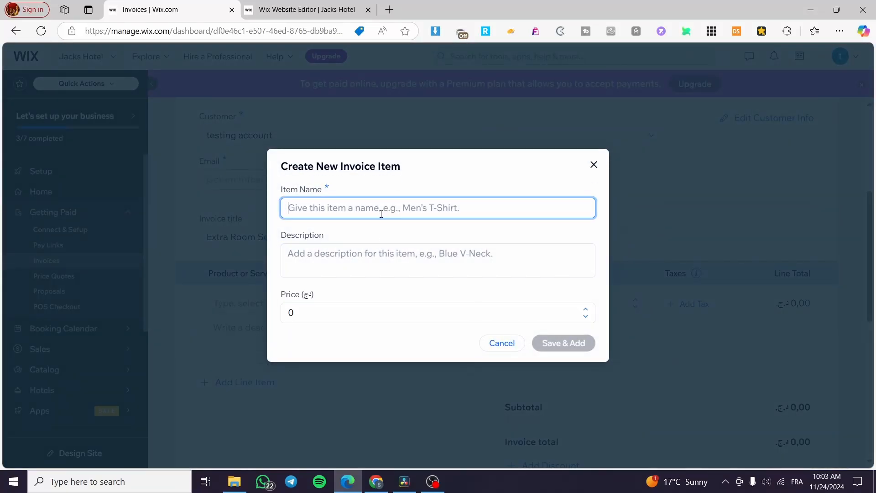
type("Extra")
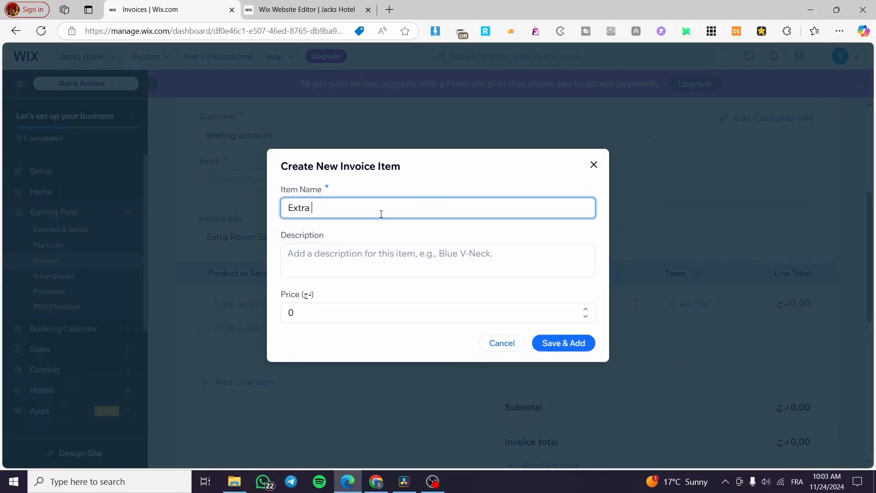
type("Service")
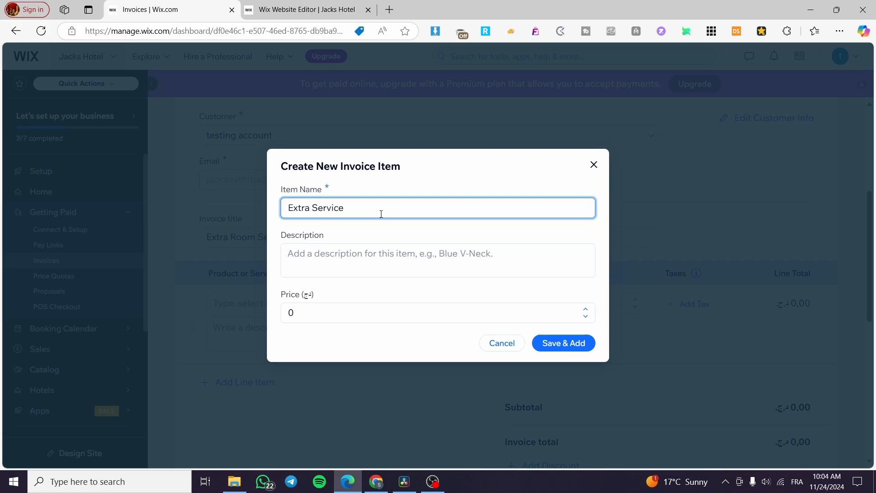
left_click(438, 260)
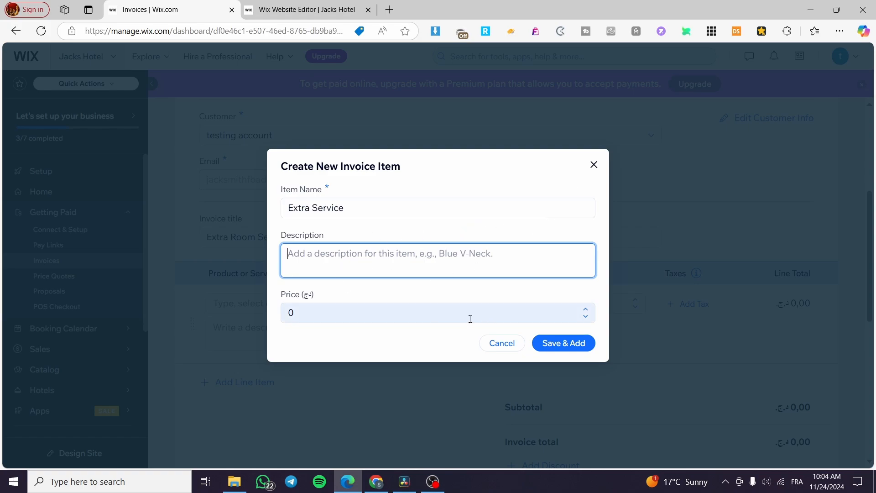
type("12")
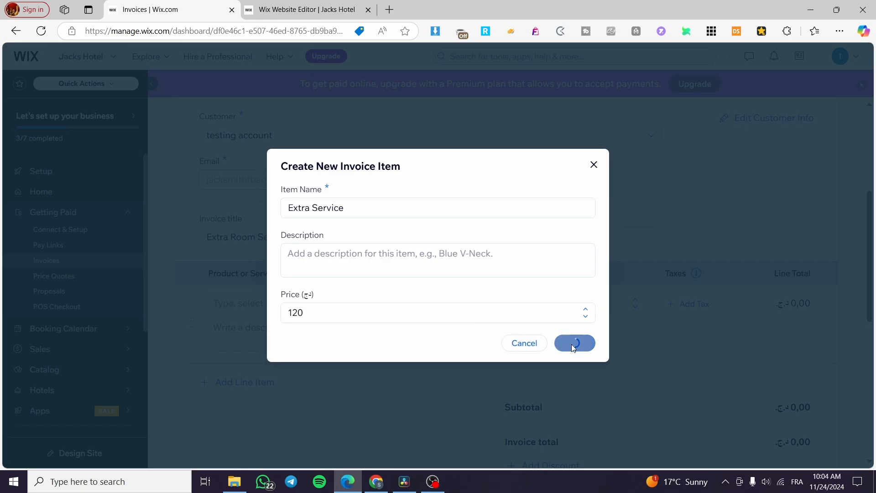
left_click(574, 342)
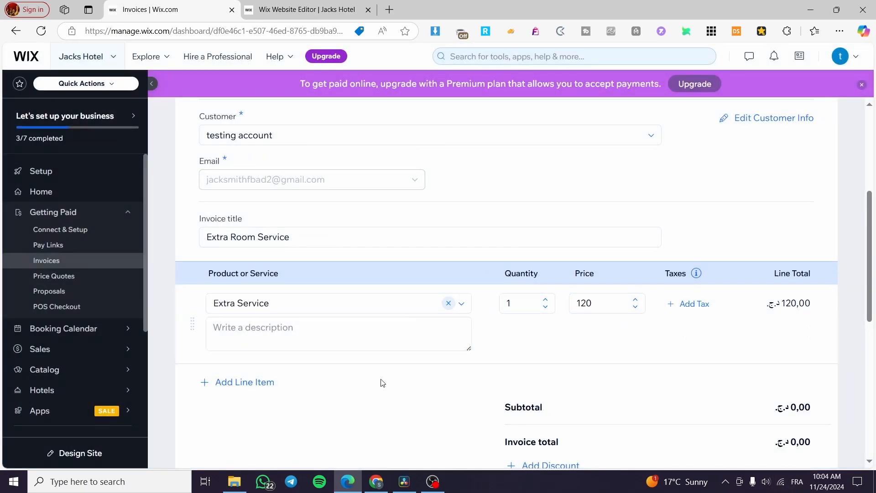
Add a blank line item then delete it, keeping a single Extra Service line at 120,00.
left_click(524, 303)
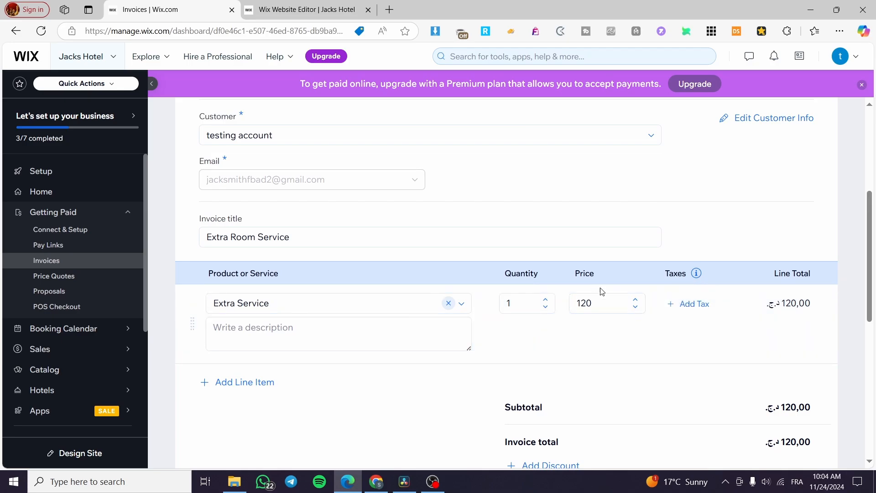
left_click(290, 334)
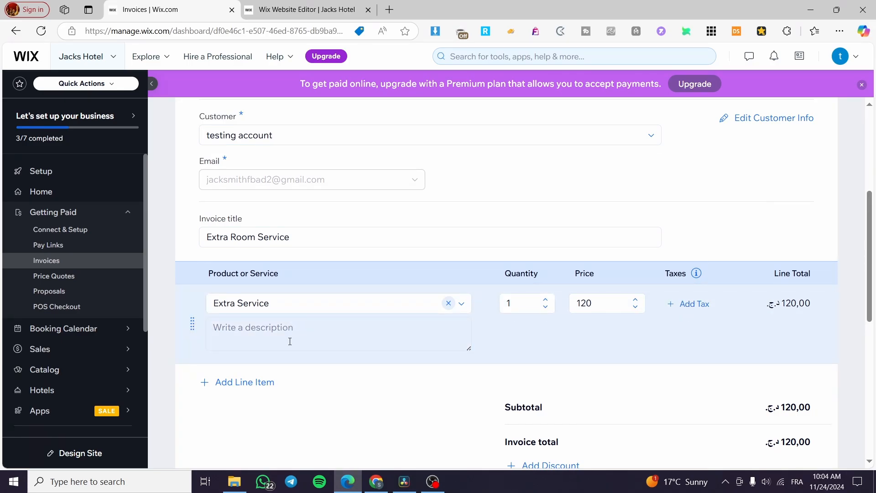
mouse_move(681, 309)
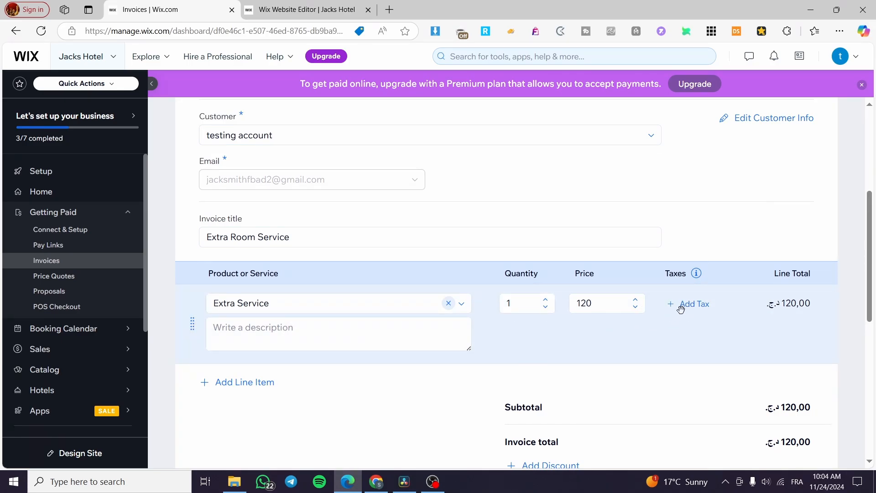
mouse_move(699, 311)
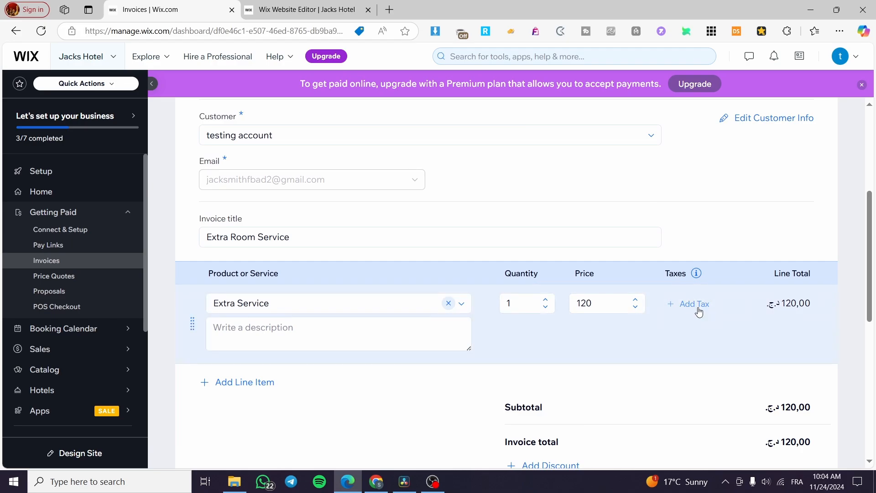
scroll("down", 3)
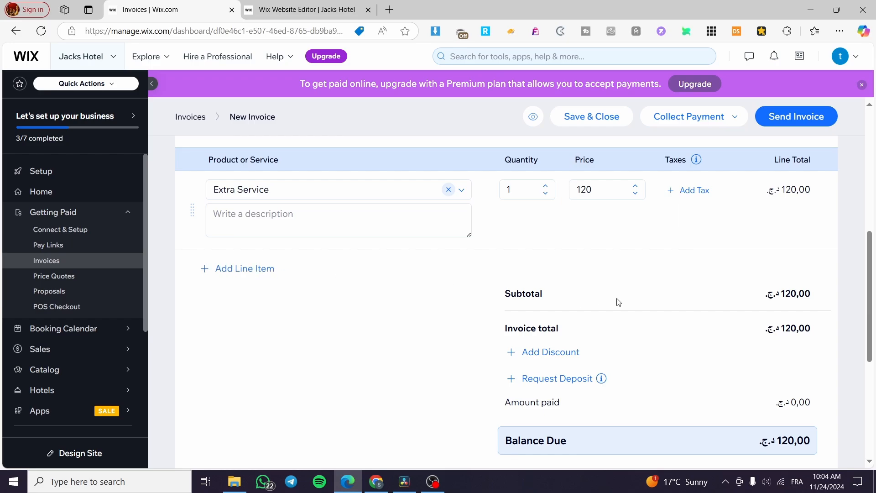
left_click(244, 268)
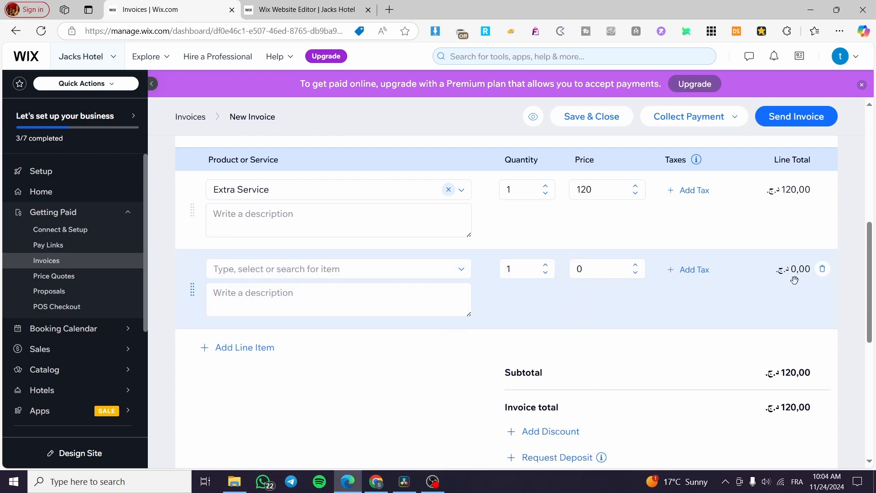
left_click(823, 268)
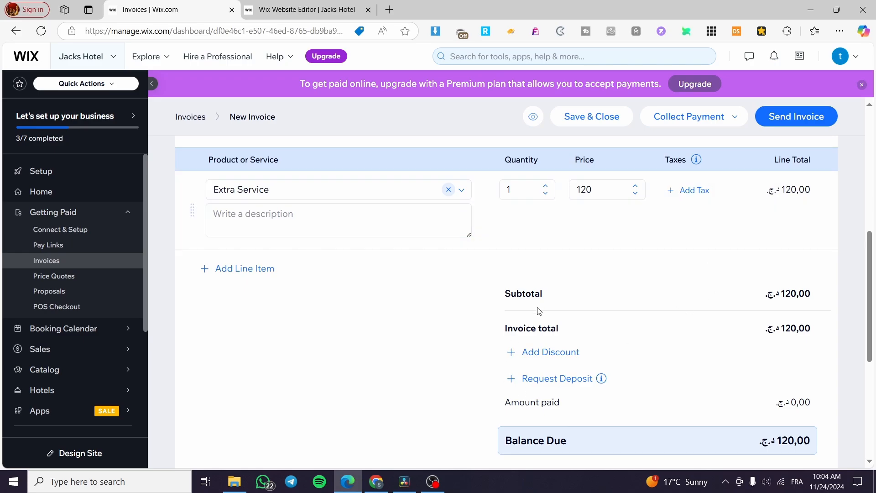
mouse_move(514, 370)
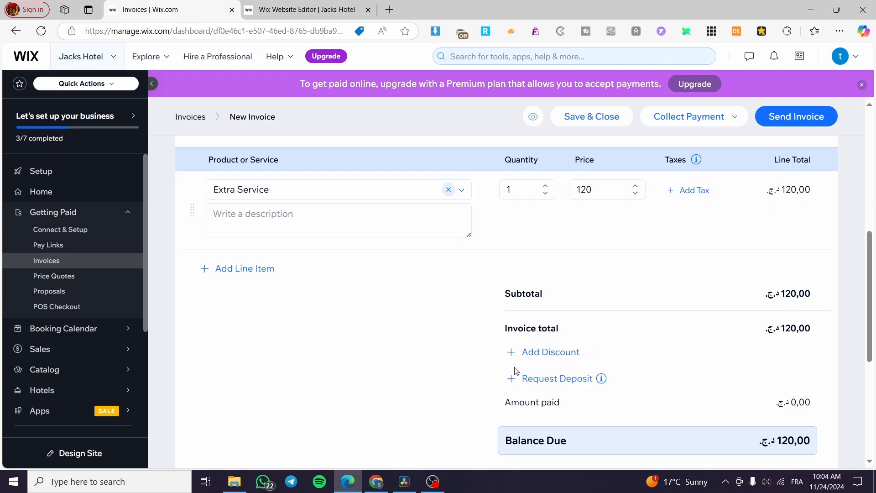
mouse_move(546, 361)
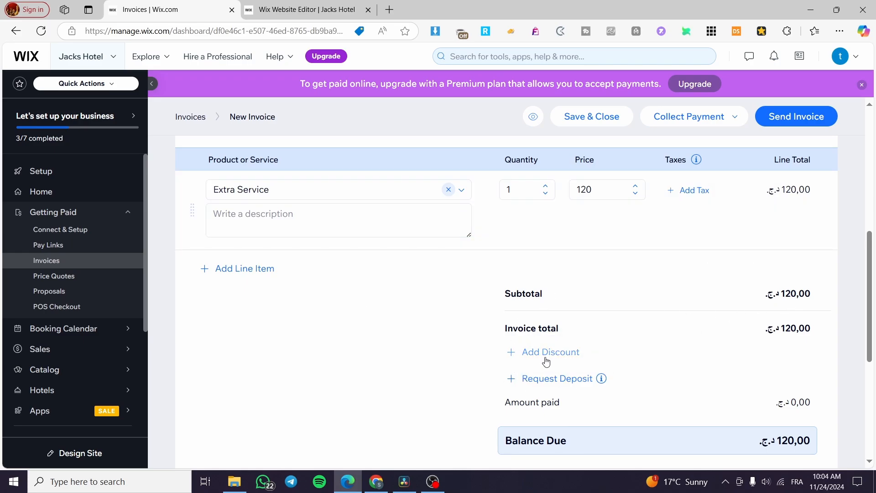
Request a 60% deposit so the deposit due shows 72,00.
left_click(556, 378)
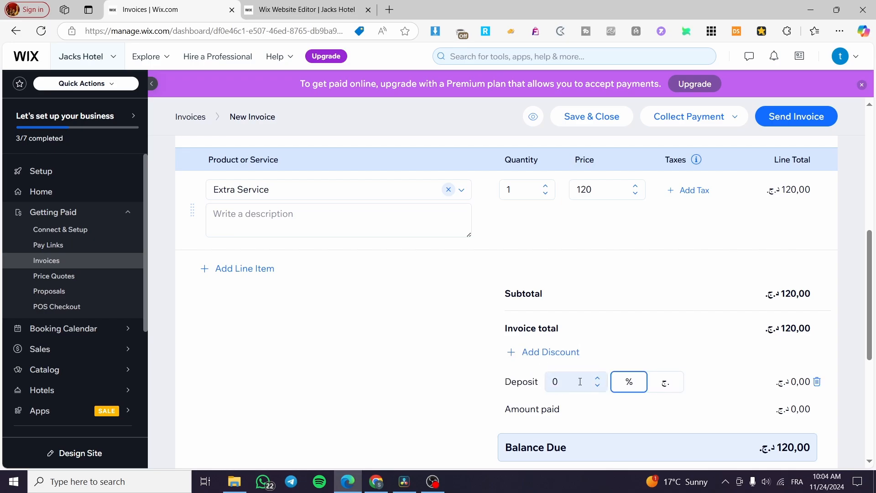
left_click(572, 382)
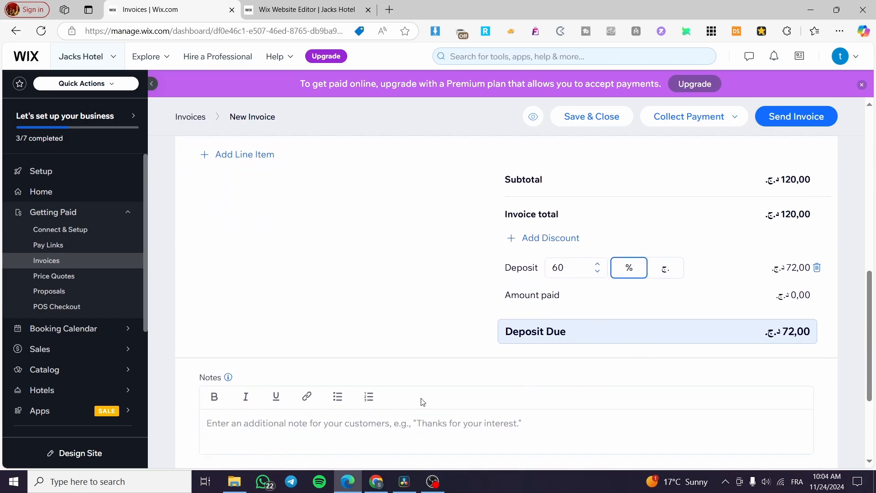
scroll("down", 3)
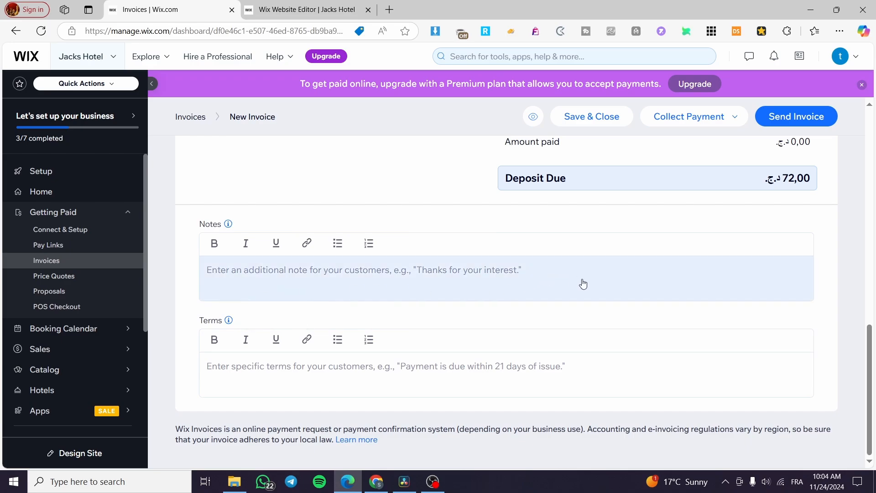
mouse_move(213, 243)
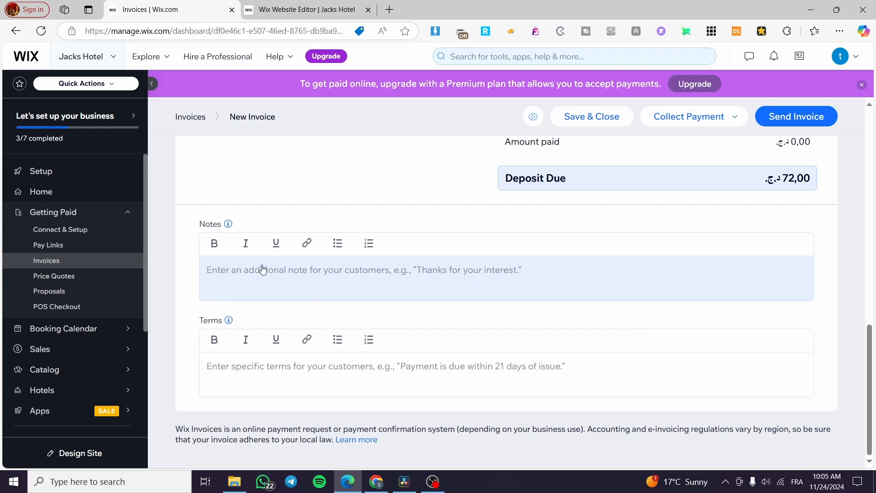
mouse_move(245, 243)
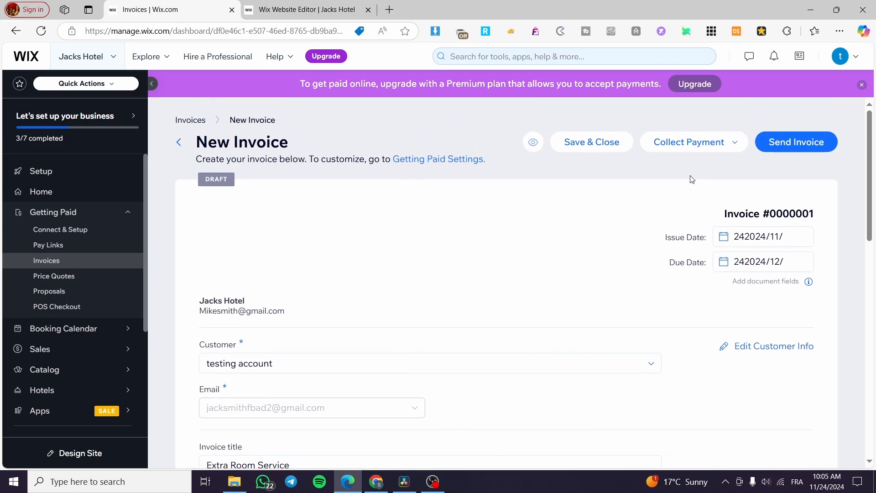
Save & Close the draft invoice so it appears in the Invoices list at 120,00.
left_click(694, 141)
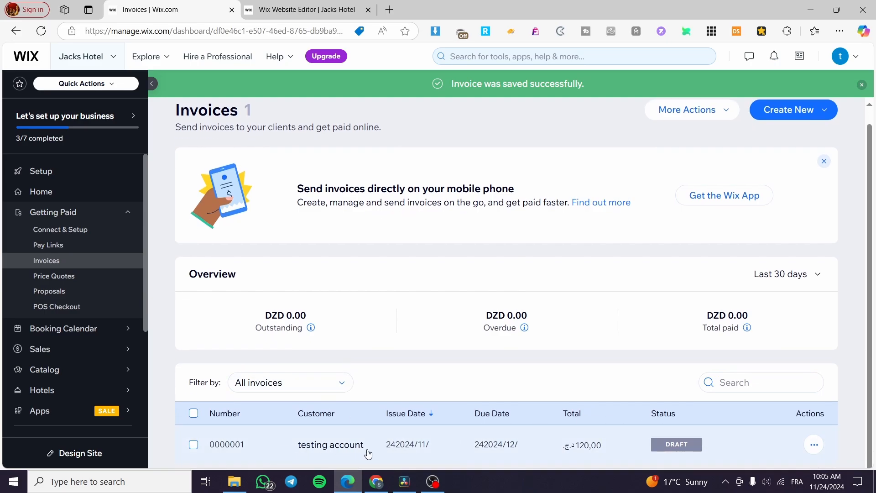
left_click(813, 445)
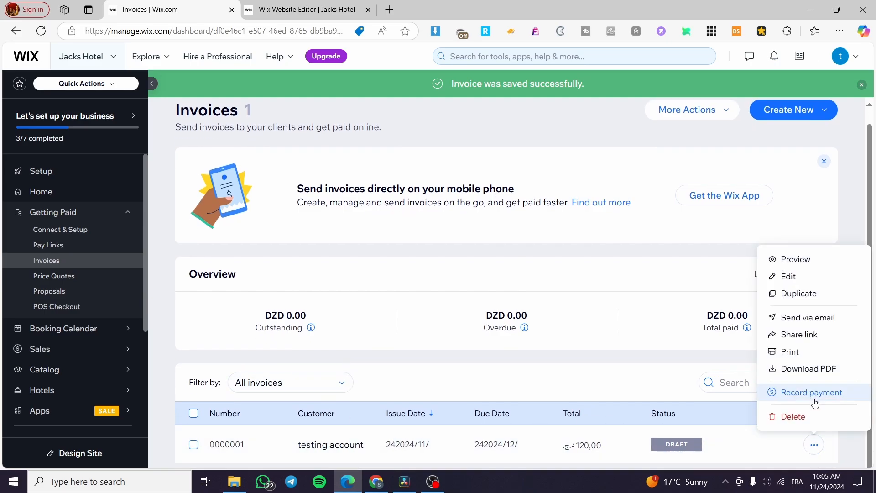
left_click(811, 391)
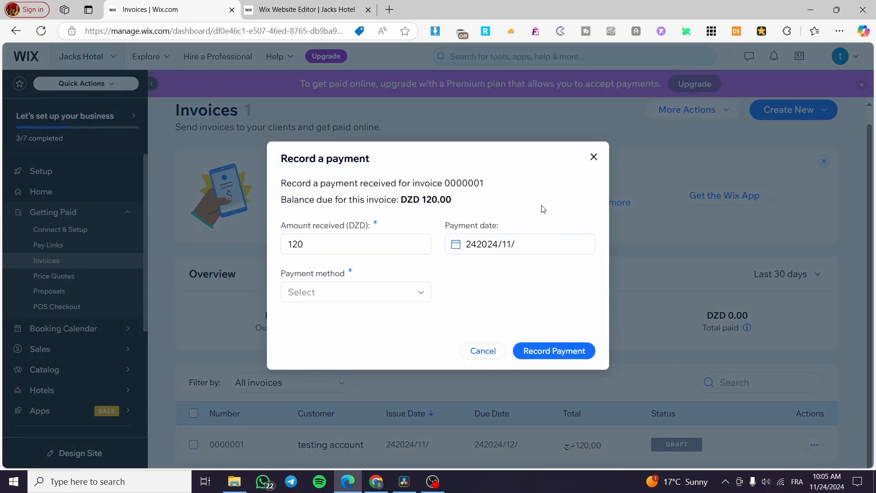
left_click(355, 292)
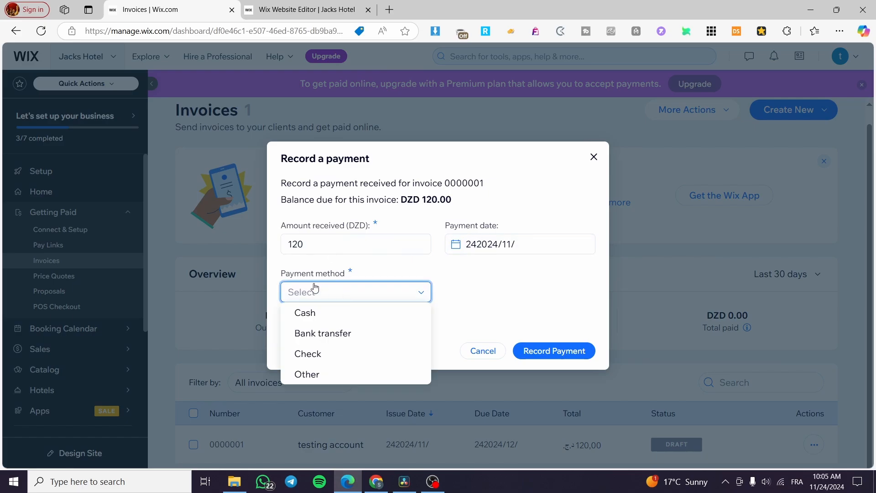
mouse_move(394, 333)
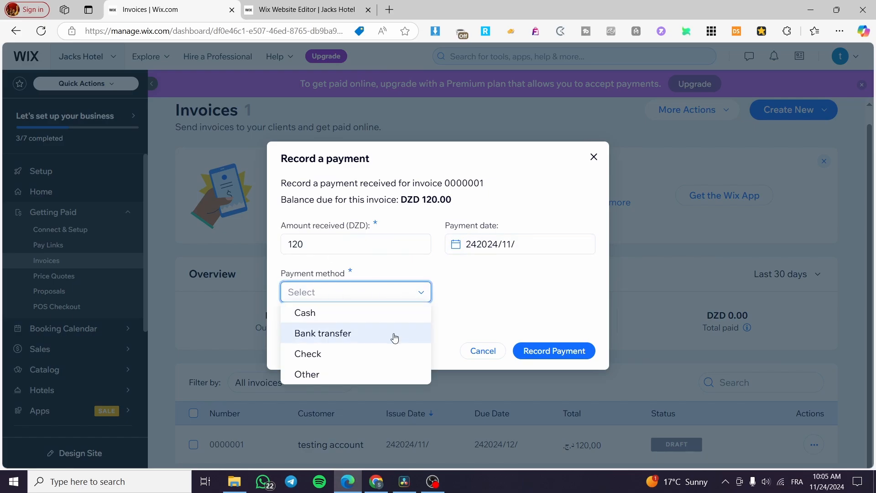
left_click(482, 350)
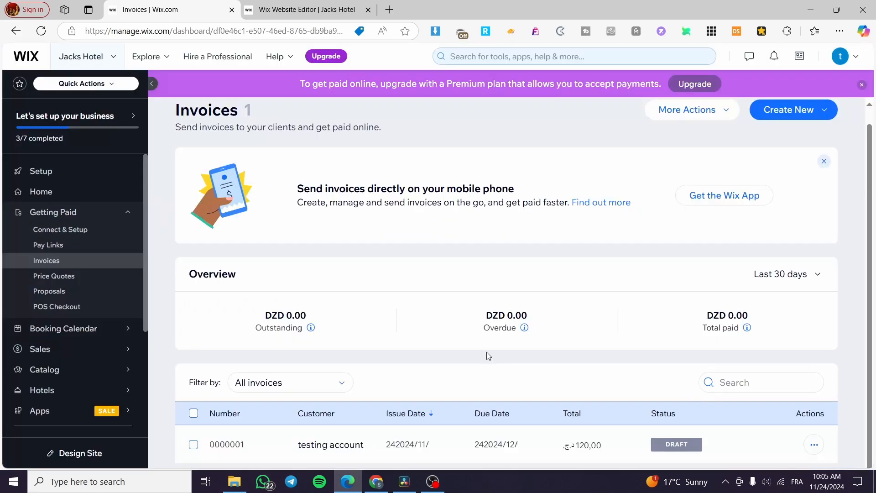
mouse_move(804, 114)
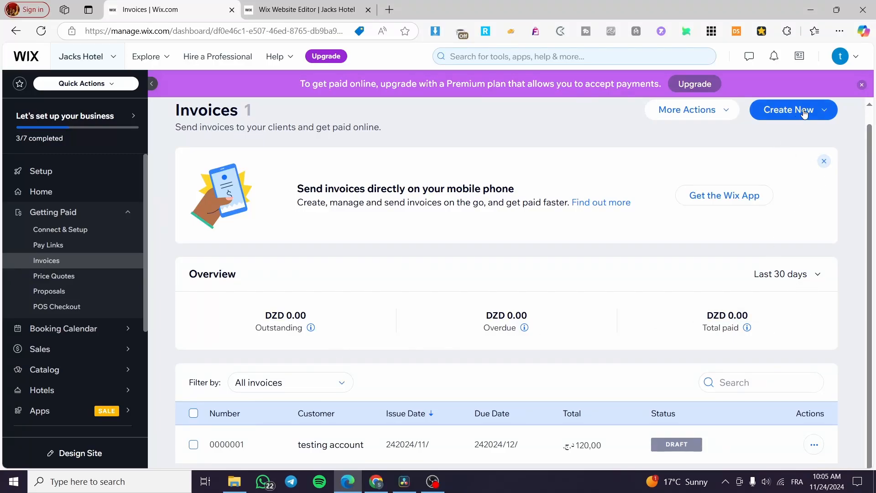
Show the Create New choices: Invoice, Invoice & Order and Recurring Invoice.
left_click(788, 110)
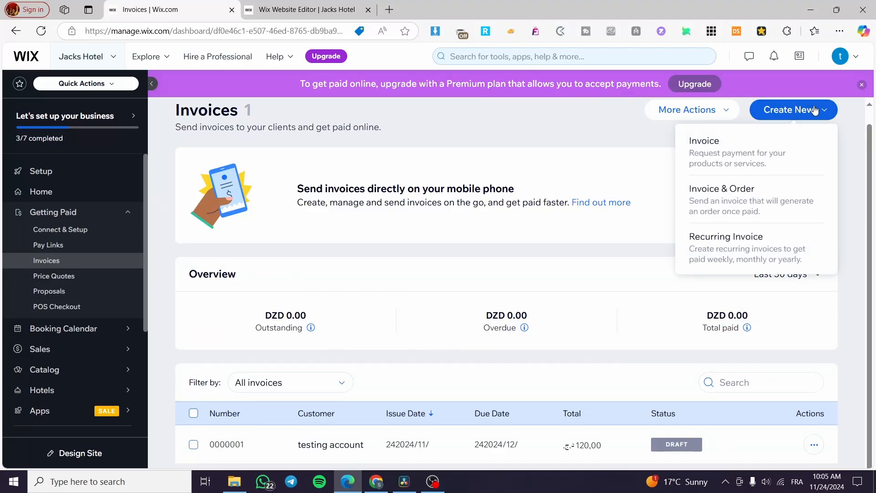
left_click(547, 118)
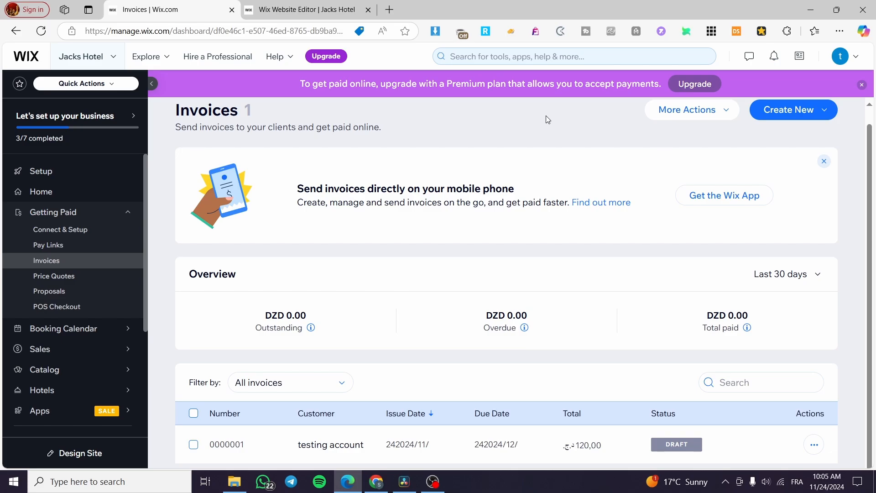
mouse_move(823, 163)
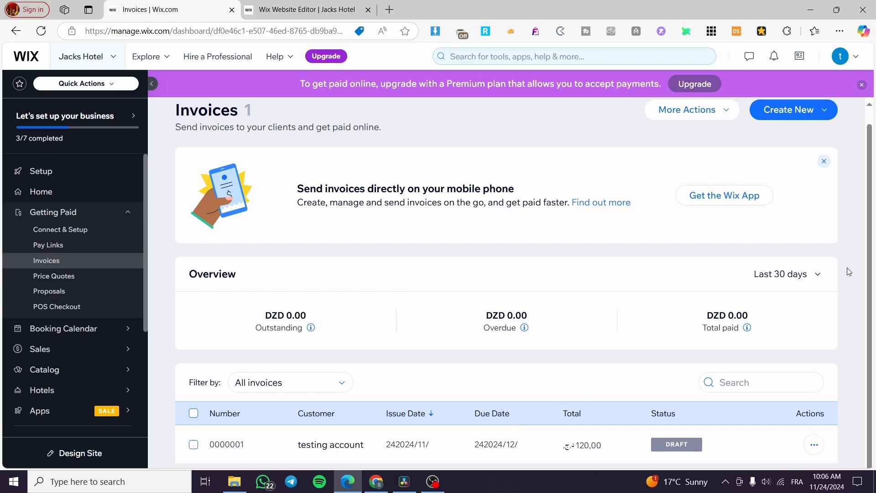
mouse_move(822, 118)
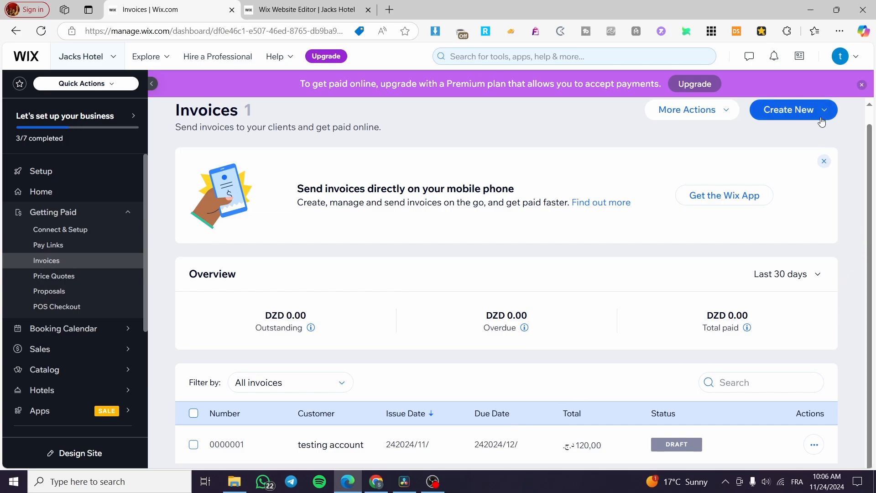
left_click(789, 109)
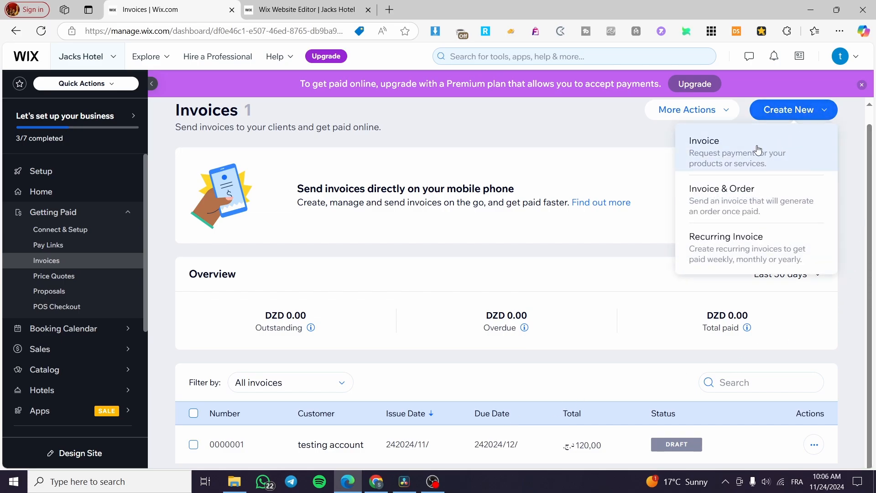
mouse_move(705, 254)
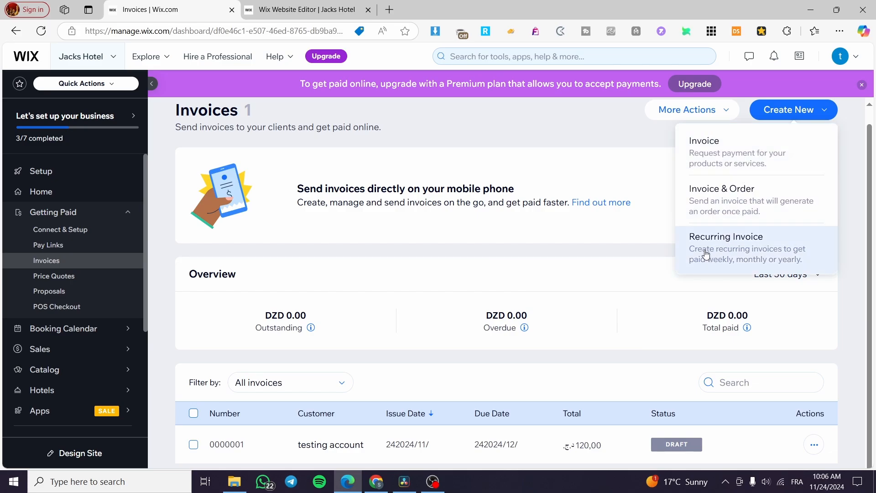
mouse_move(800, 250)
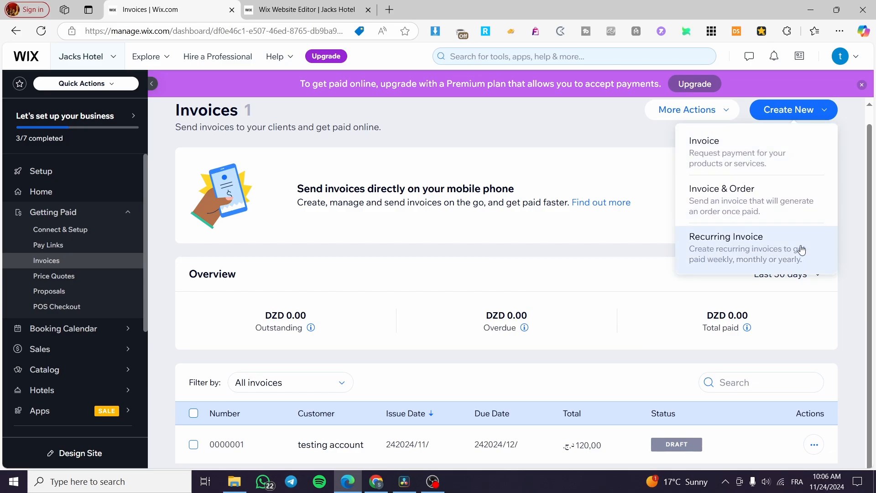
mouse_move(753, 200)
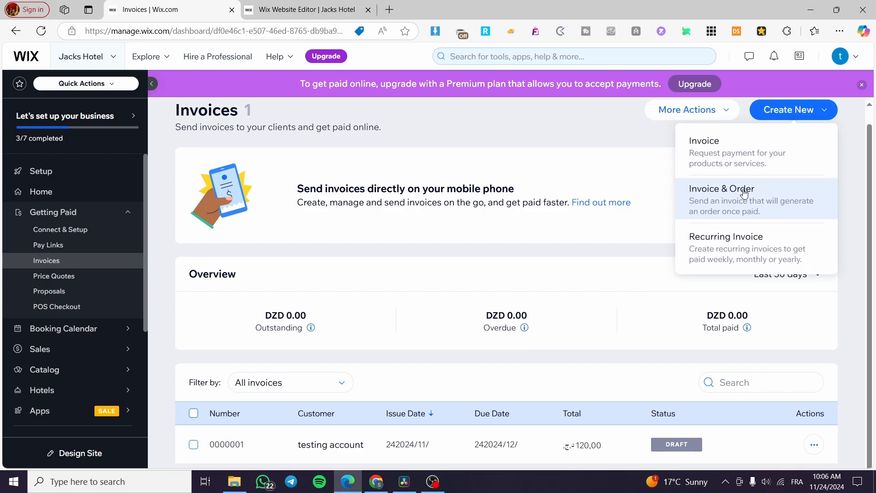
mouse_move(801, 194)
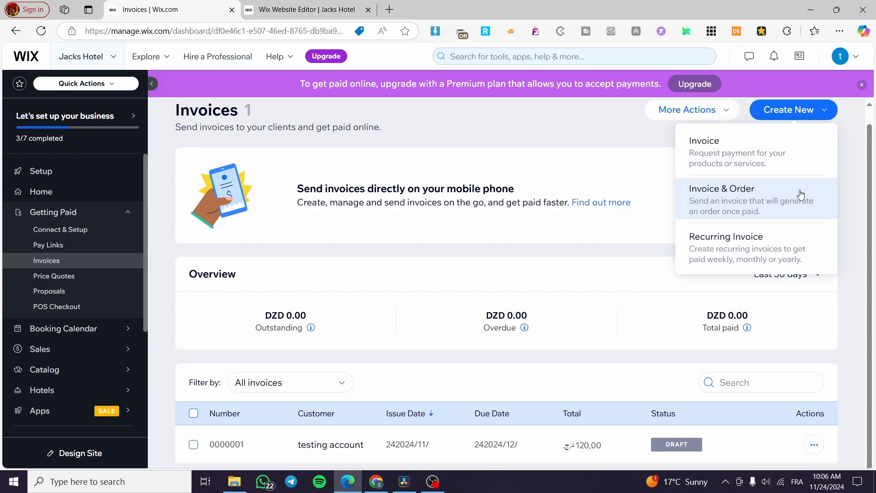
mouse_move(791, 213)
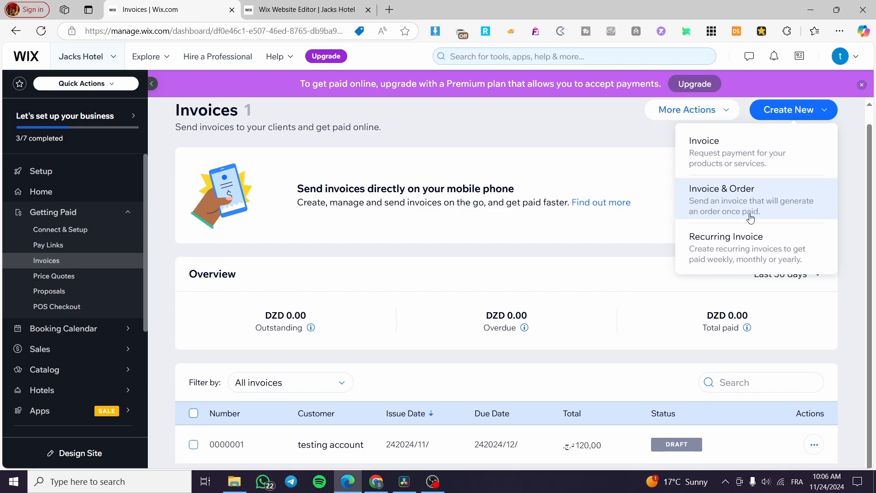
mouse_move(786, 198)
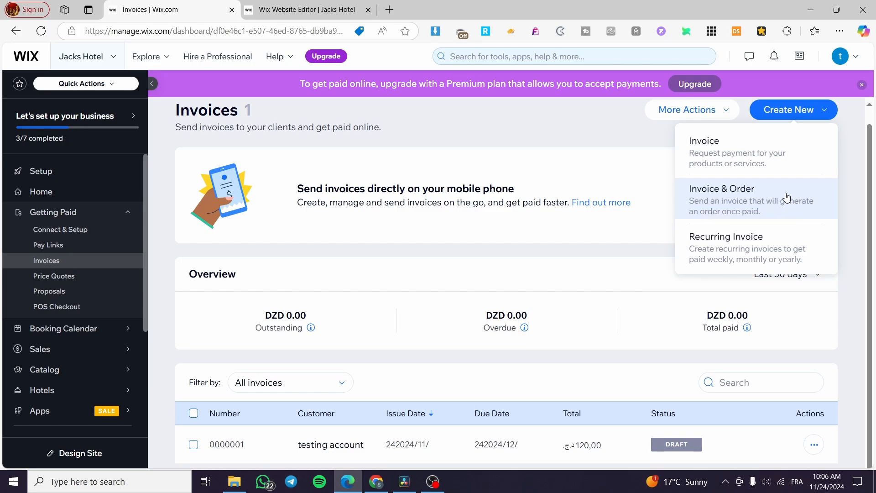
Start a new recurring invoice billed Monthly with Ends after set to Unlimited.
left_click(726, 248)
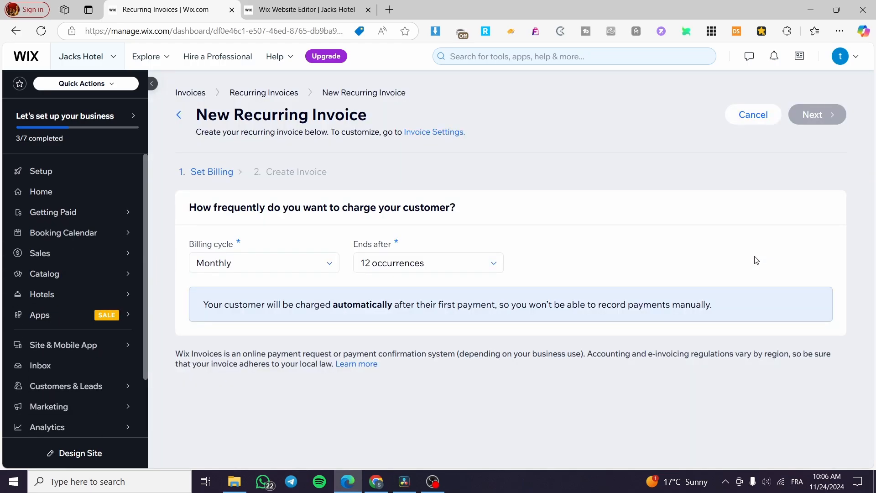
mouse_move(556, 271)
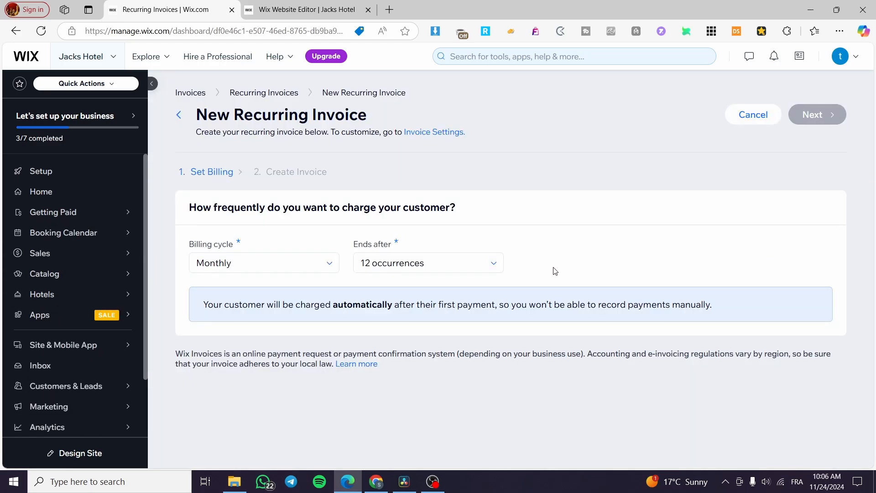
mouse_move(315, 255)
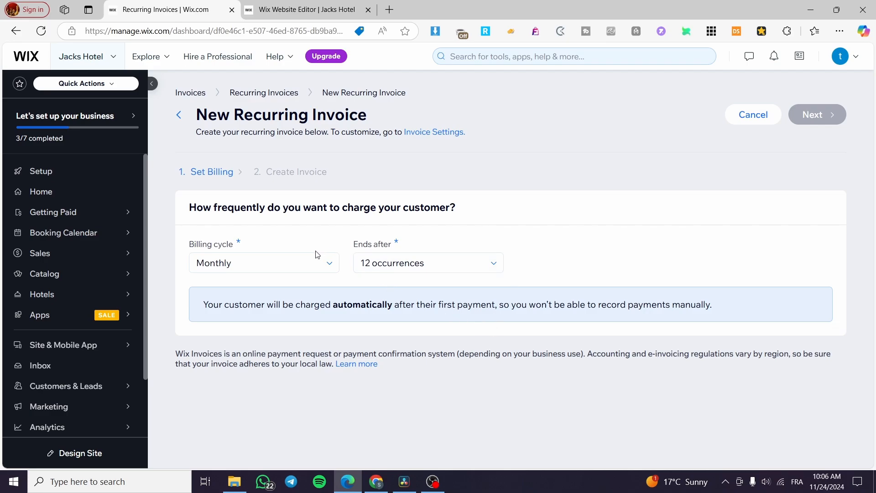
left_click(263, 263)
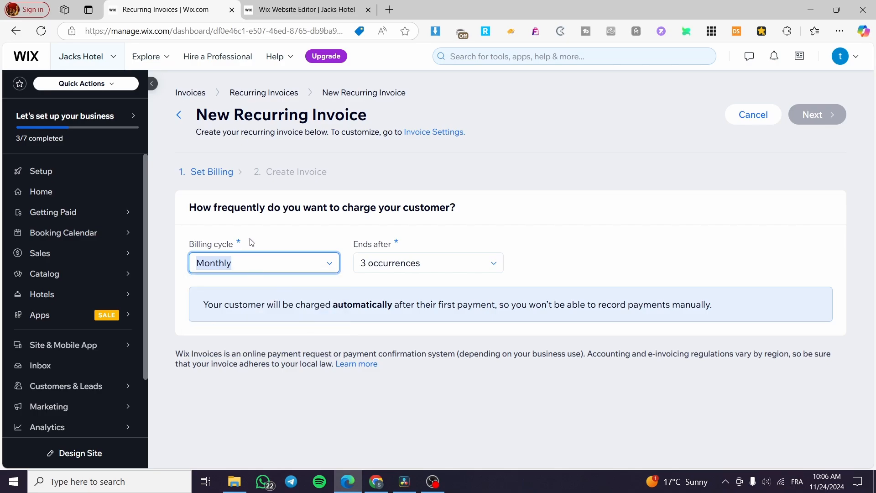
left_click(428, 263)
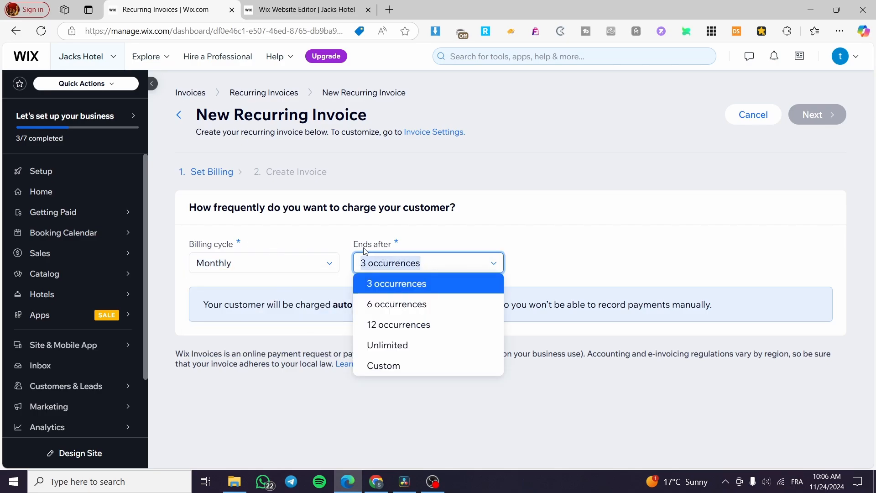
left_click(387, 346)
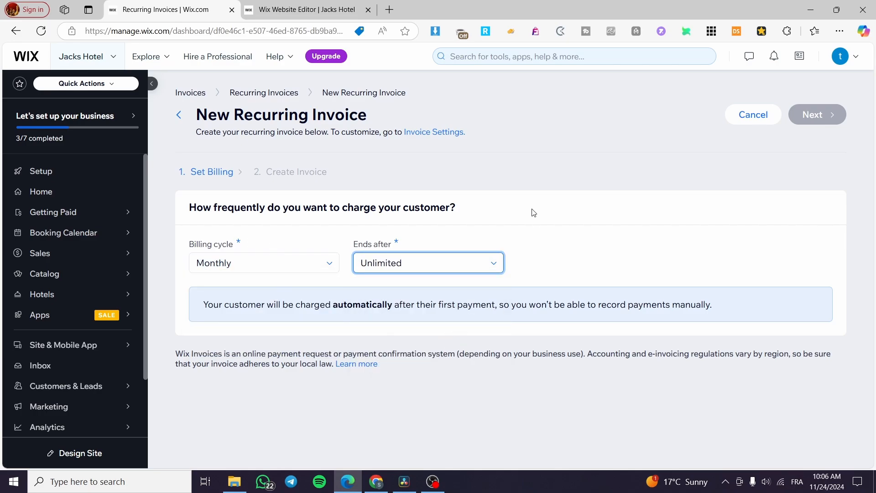
mouse_move(494, 242)
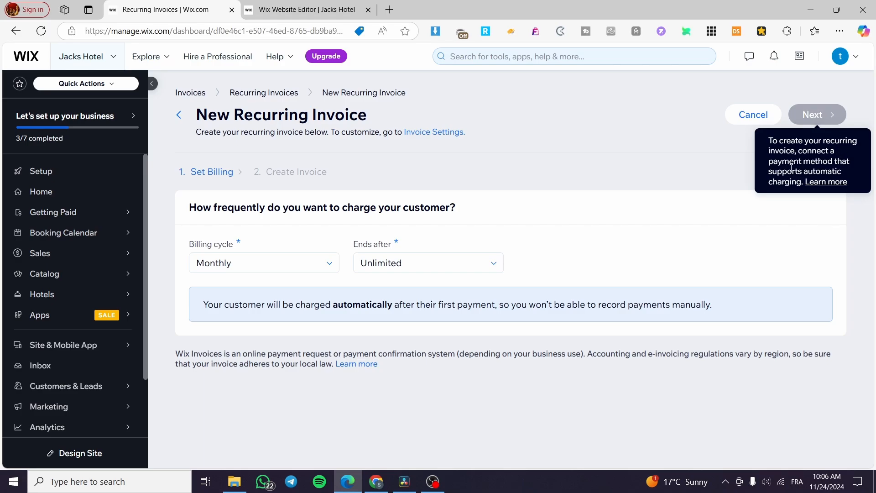
mouse_move(438, 189)
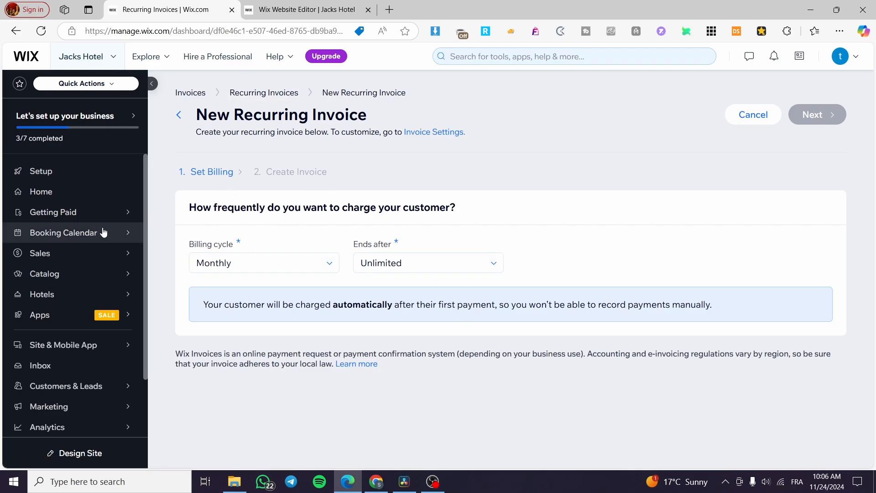
mouse_move(535, 210)
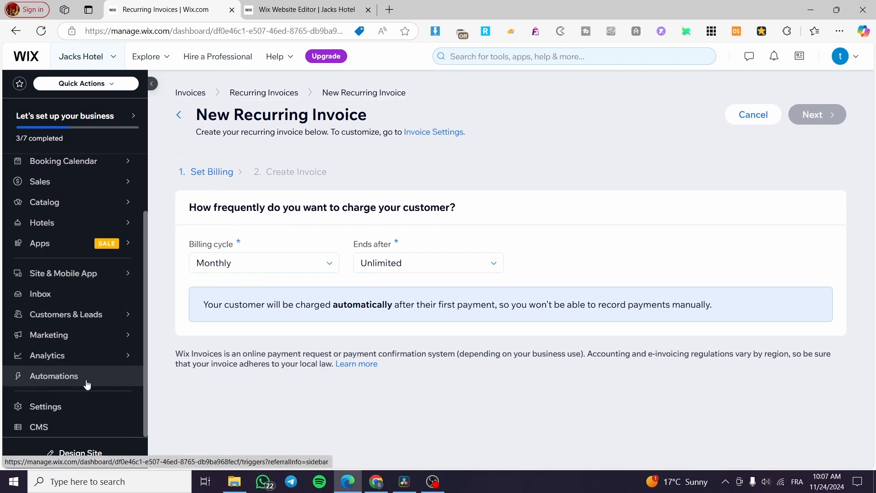
Leave the recurring invoice without saving and go to Automations.
left_click(53, 375)
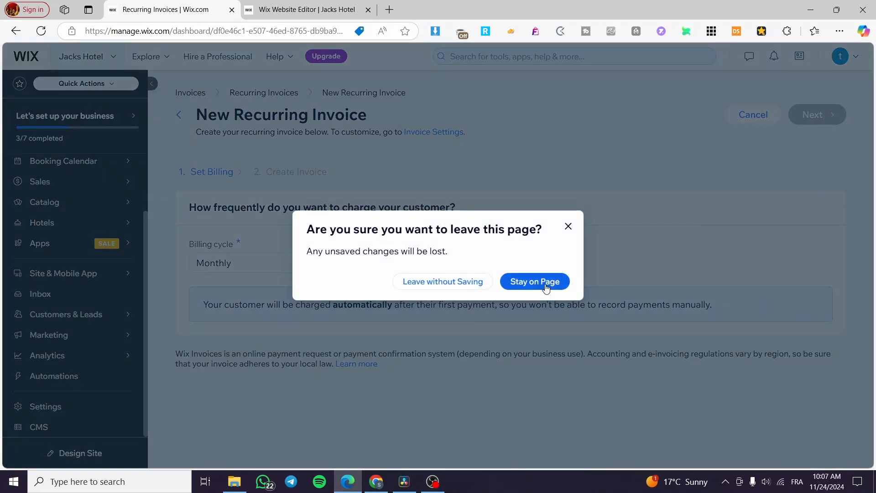
left_click(442, 281)
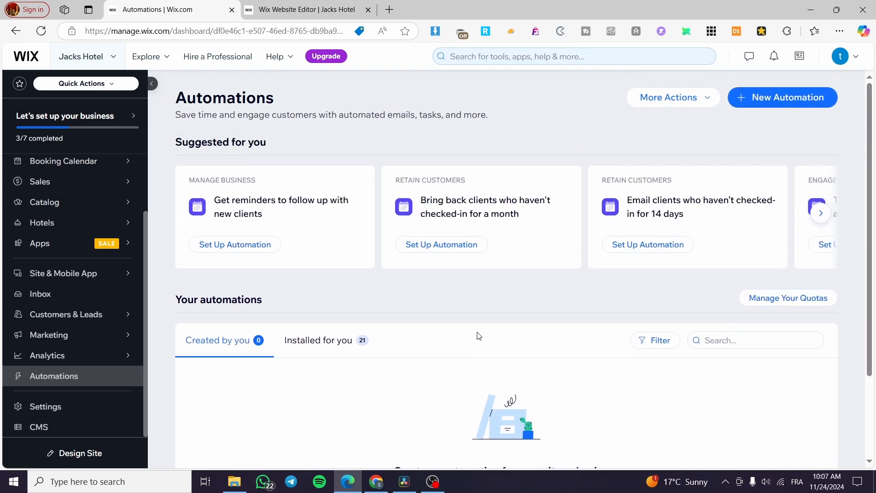
Start a New Automation and search 'Invoice' to browse the suggested invoice templates.
left_click(783, 97)
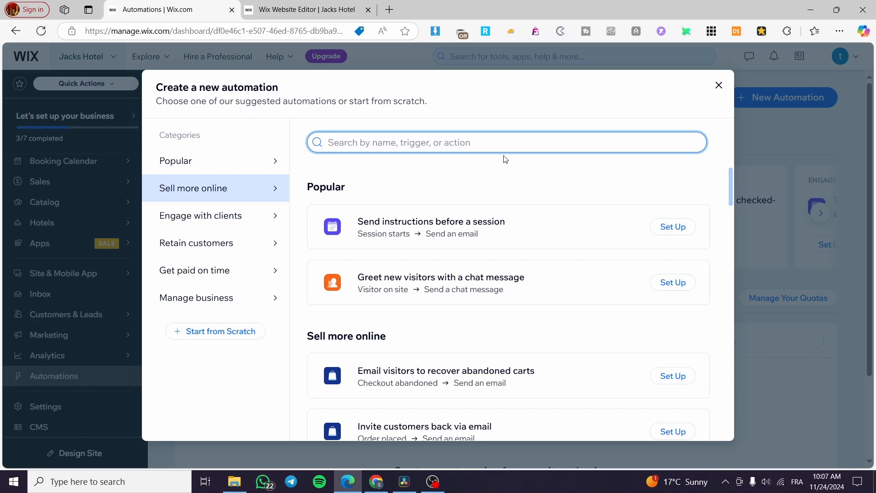
type("Invoice")
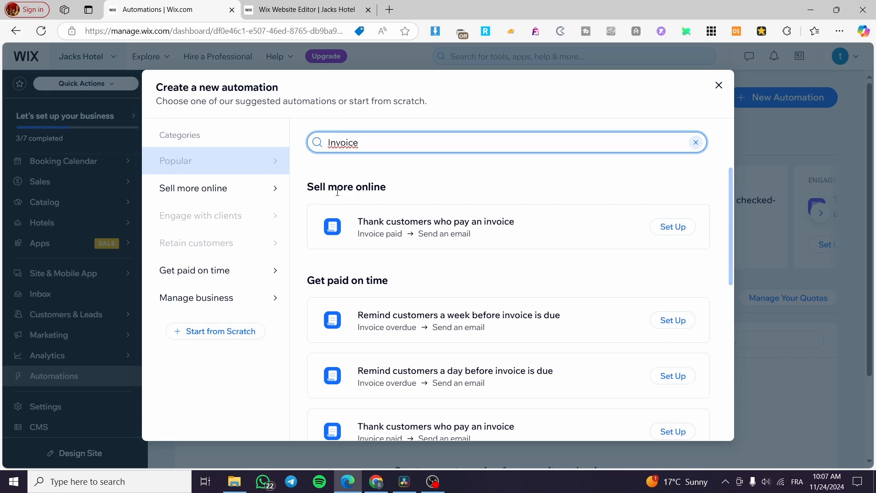
mouse_move(247, 199)
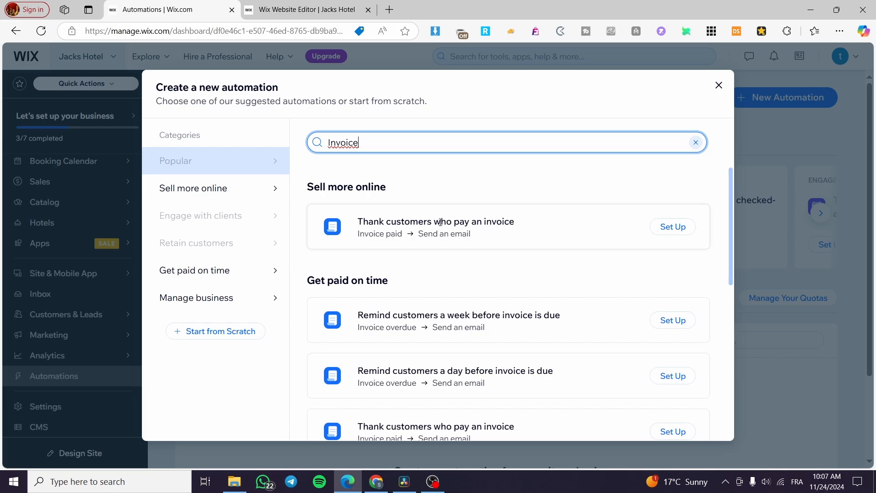
scroll("down", 3)
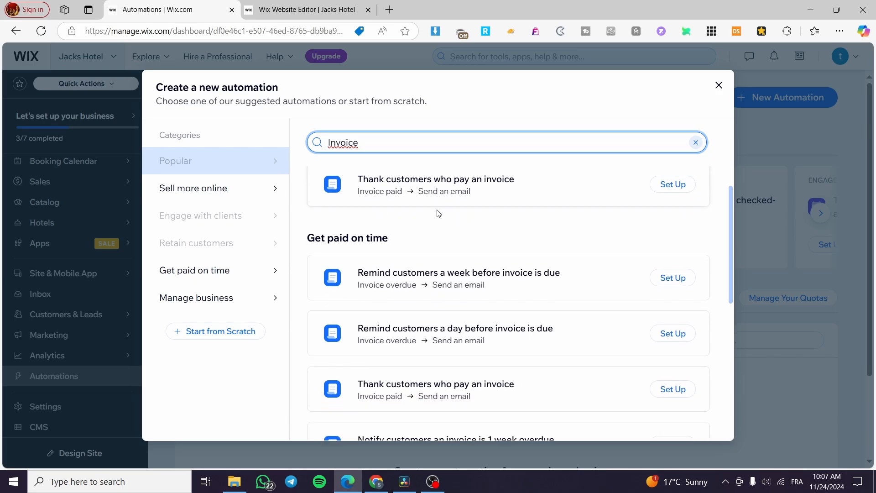
scroll("down", 3)
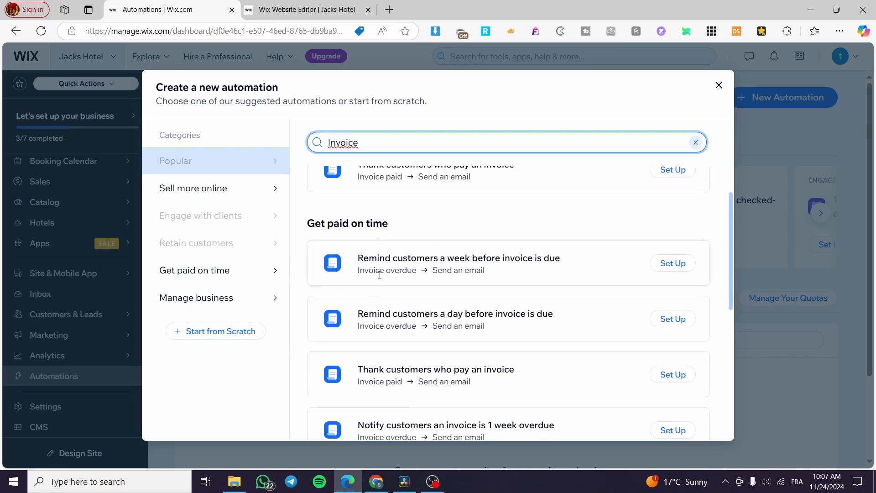
mouse_move(521, 279)
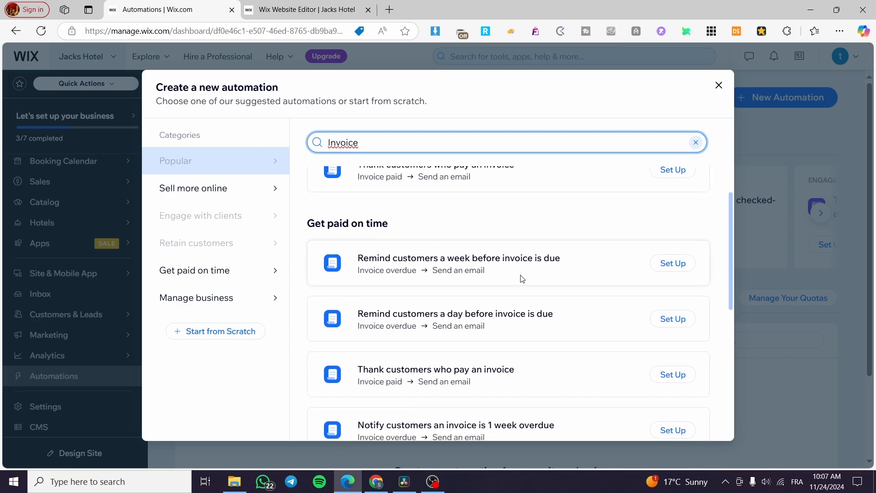
mouse_move(565, 281)
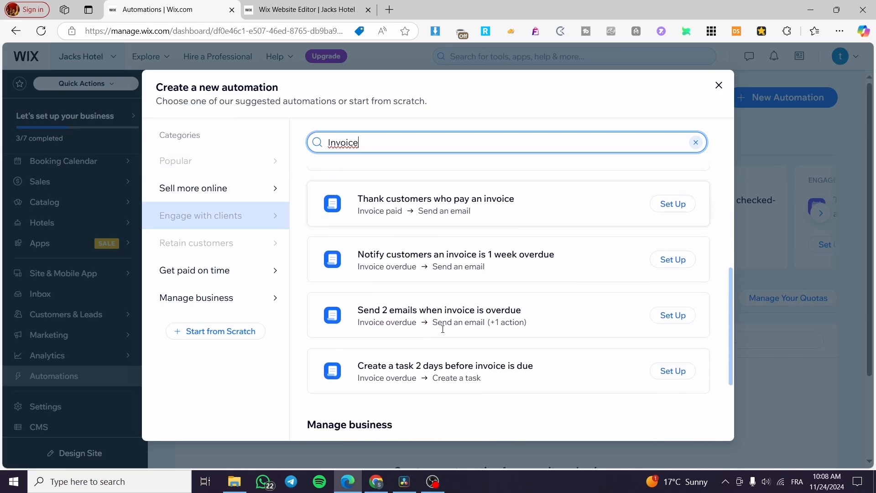
scroll("down", 3)
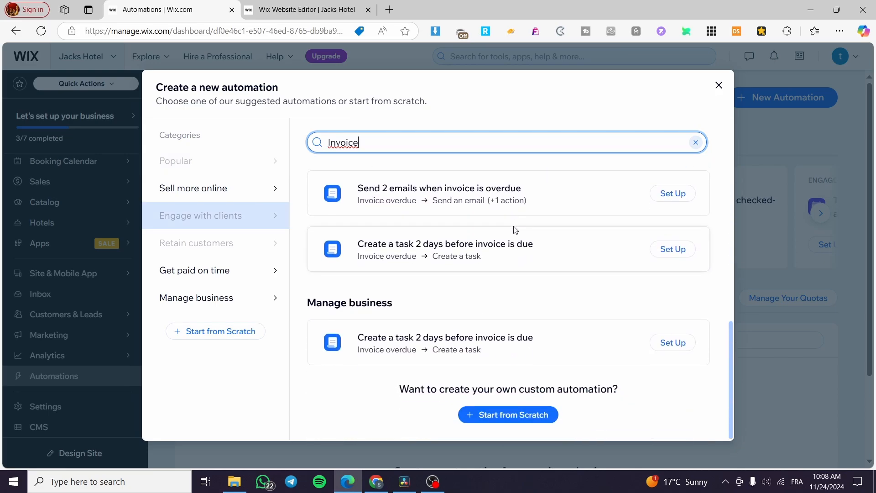
left_click(175, 161)
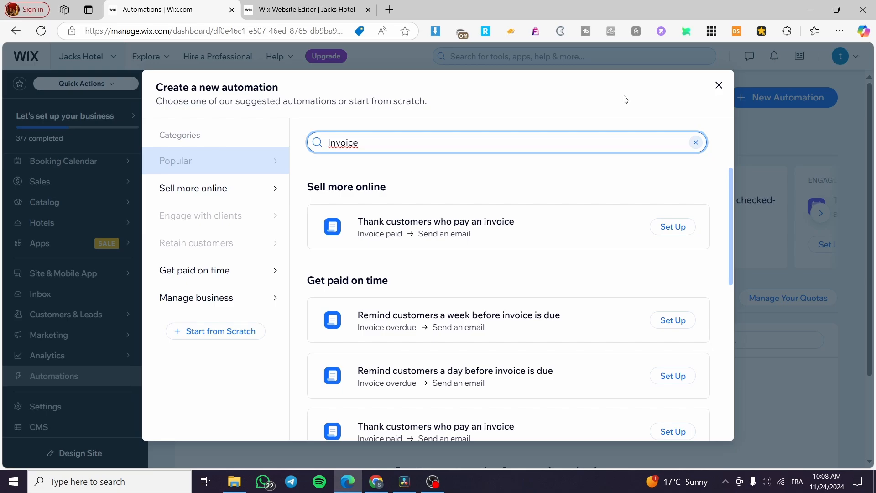
mouse_move(723, 102)
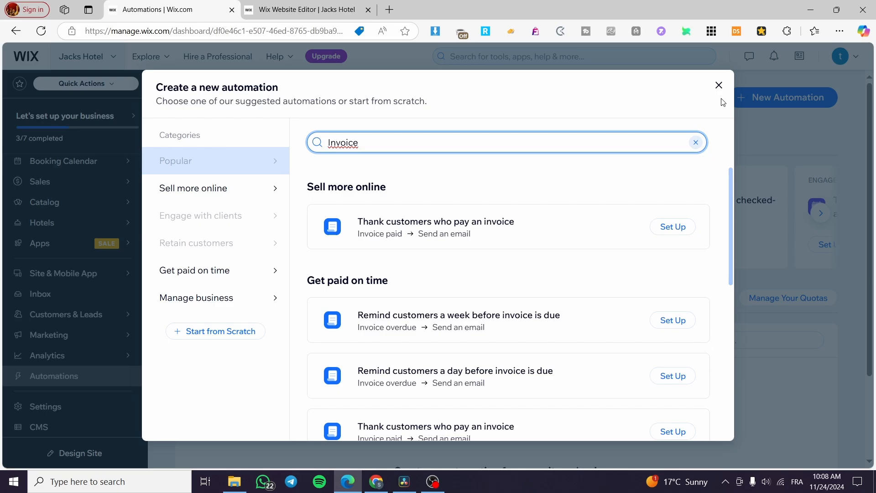
Close the automation chooser and return to Getting Paid > Invoices, dismissing the upgrade banner.
left_click(718, 85)
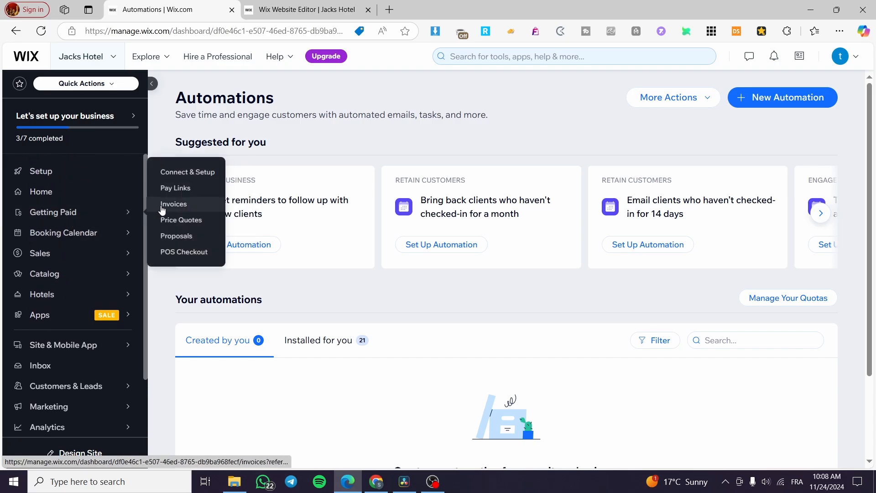
left_click(174, 203)
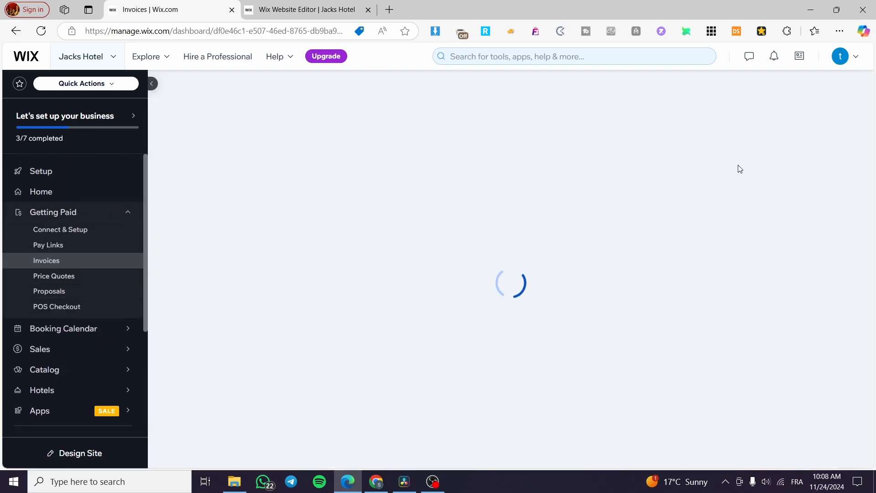
mouse_move(768, 152)
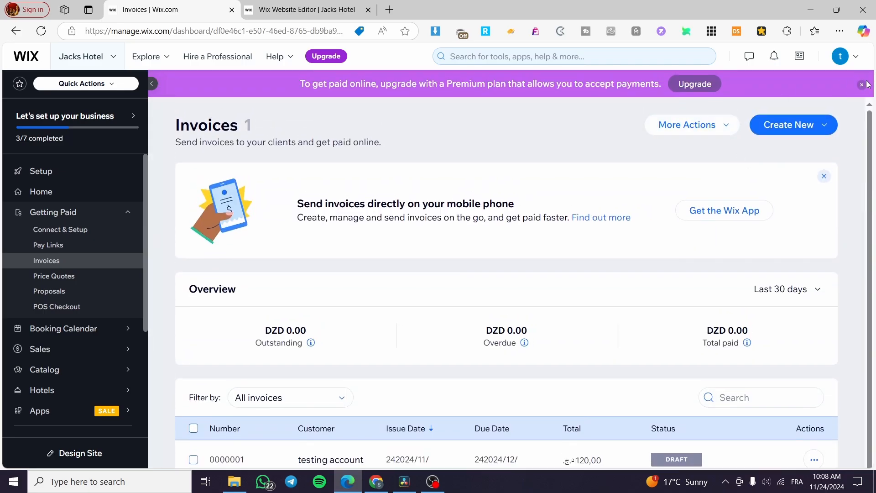
left_click(862, 83)
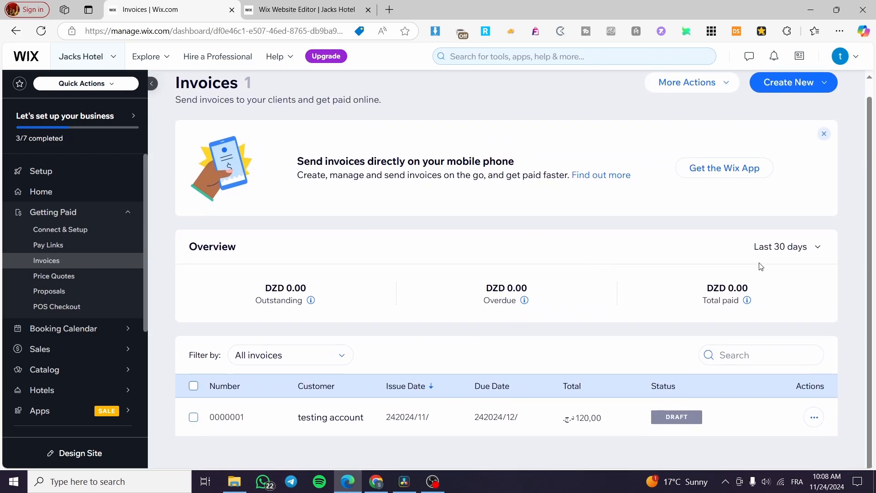
mouse_move(753, 234)
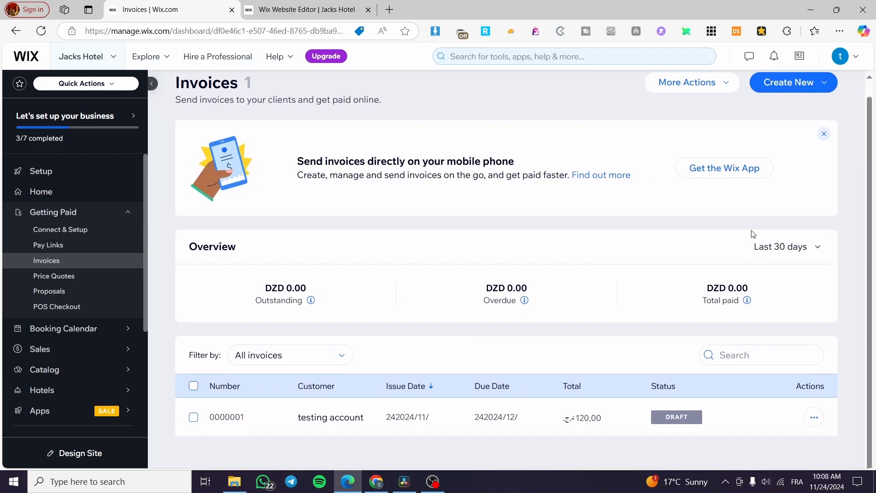
mouse_move(821, 232)
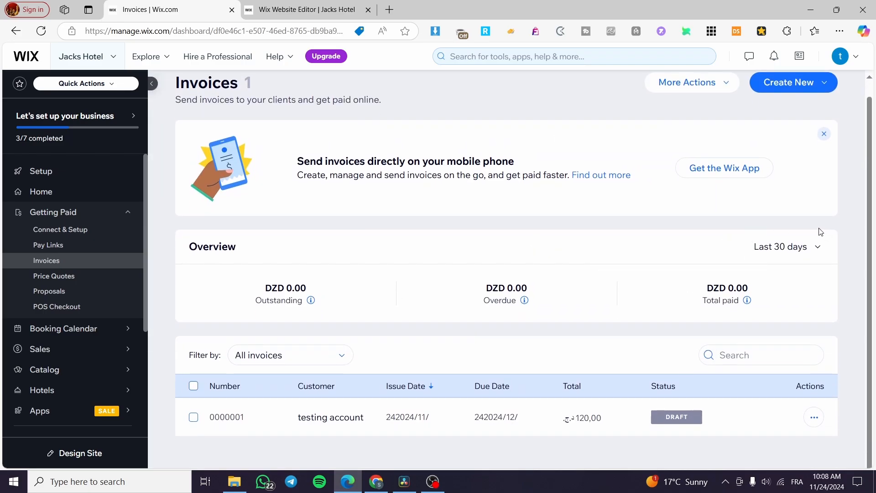